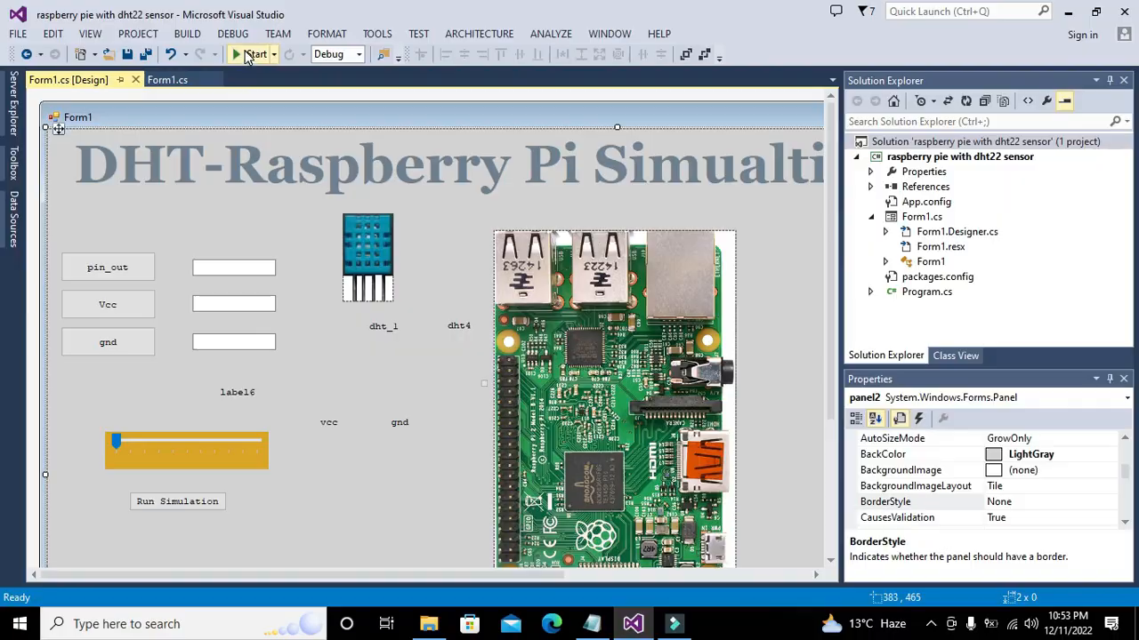
# - Launch the simulation form from Visual Studio's Start button
pyautogui.click(255, 53)
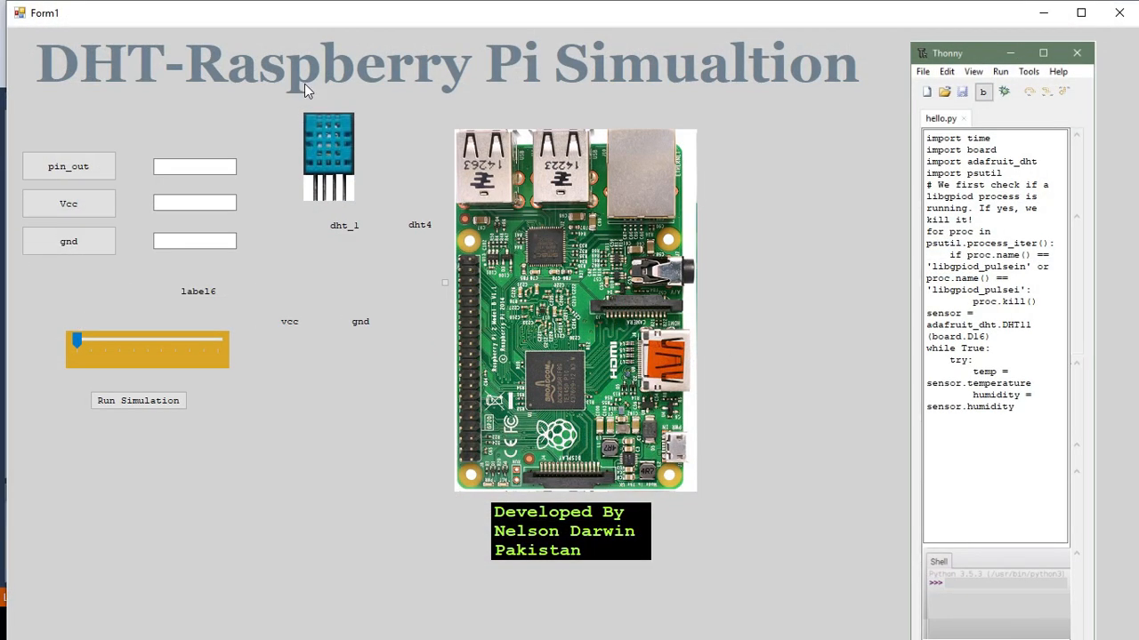
pyautogui.moveTo(399, 167)
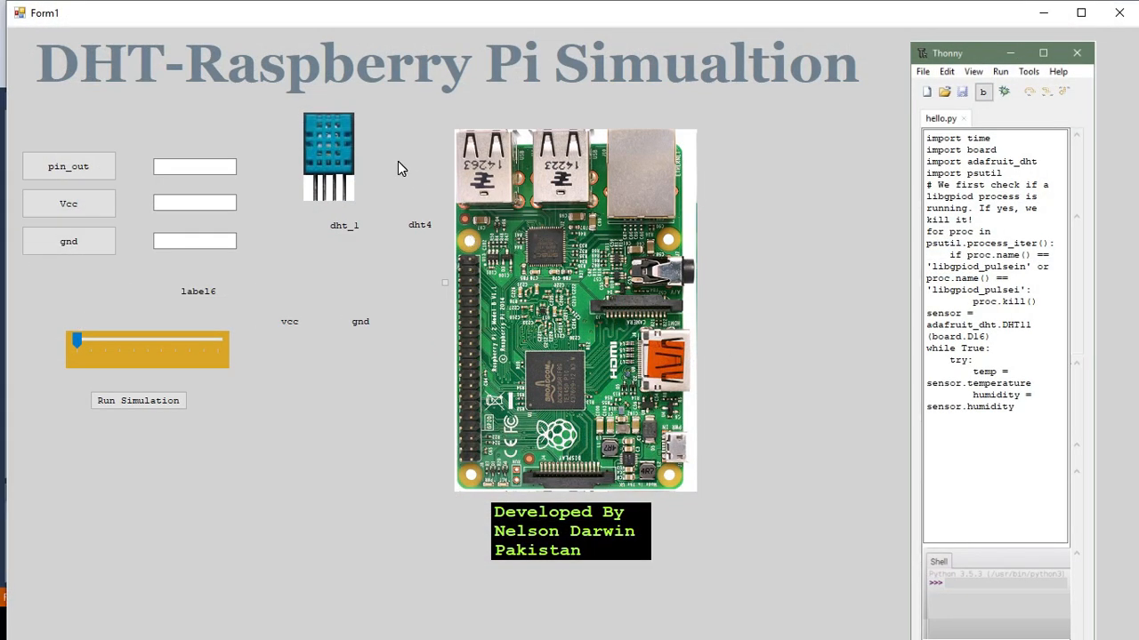
pyautogui.moveTo(395, 174)
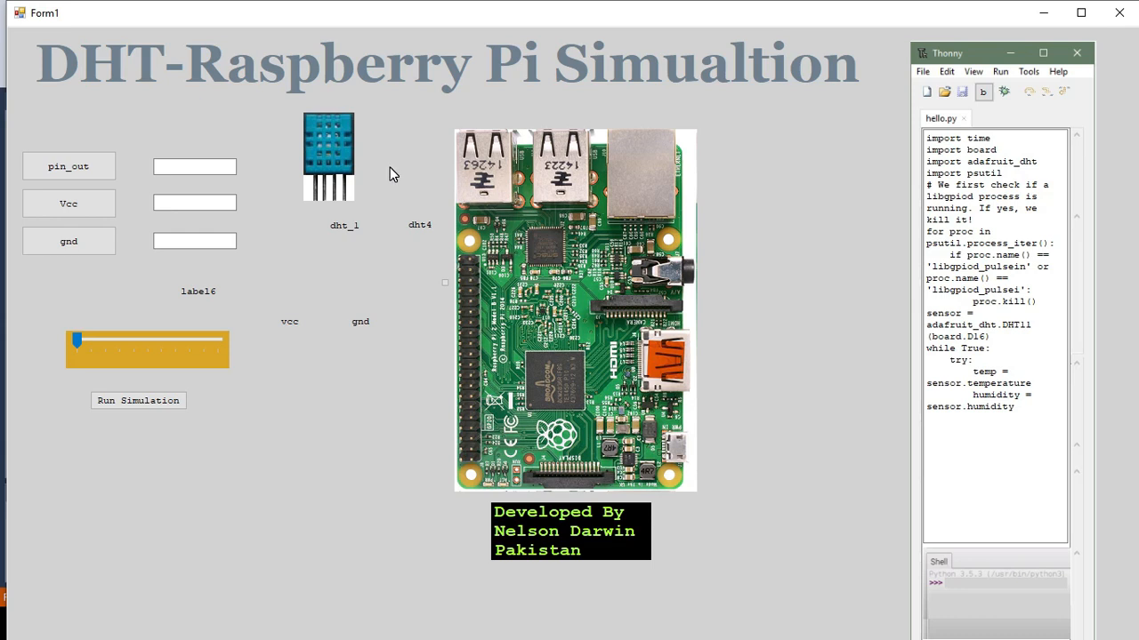
pyautogui.moveTo(327, 153)
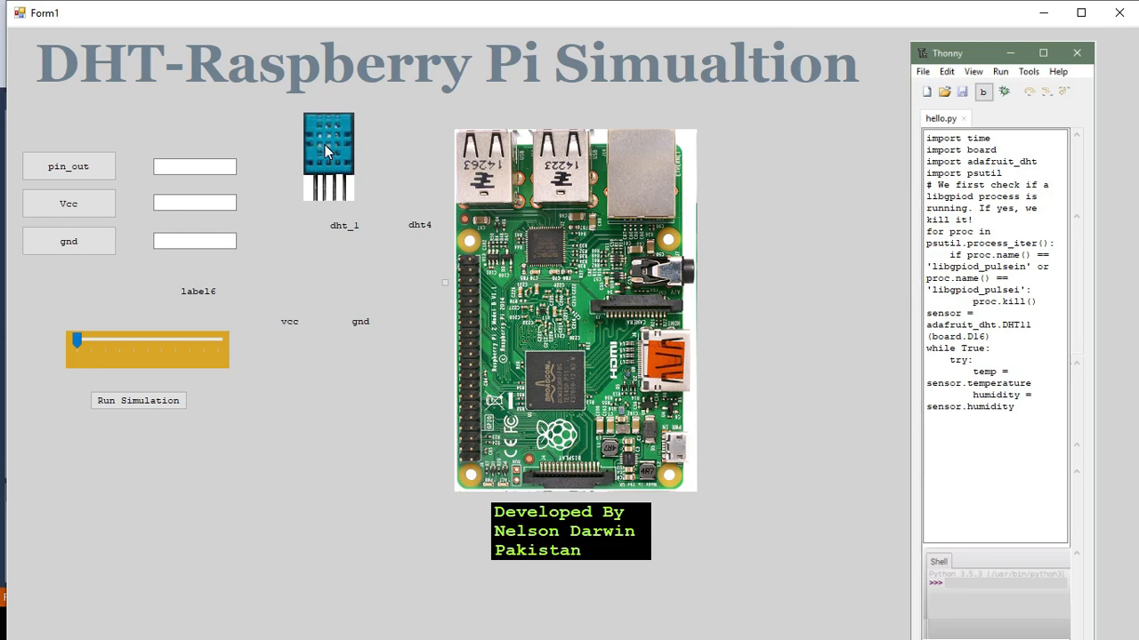
pyautogui.moveTo(408, 196)
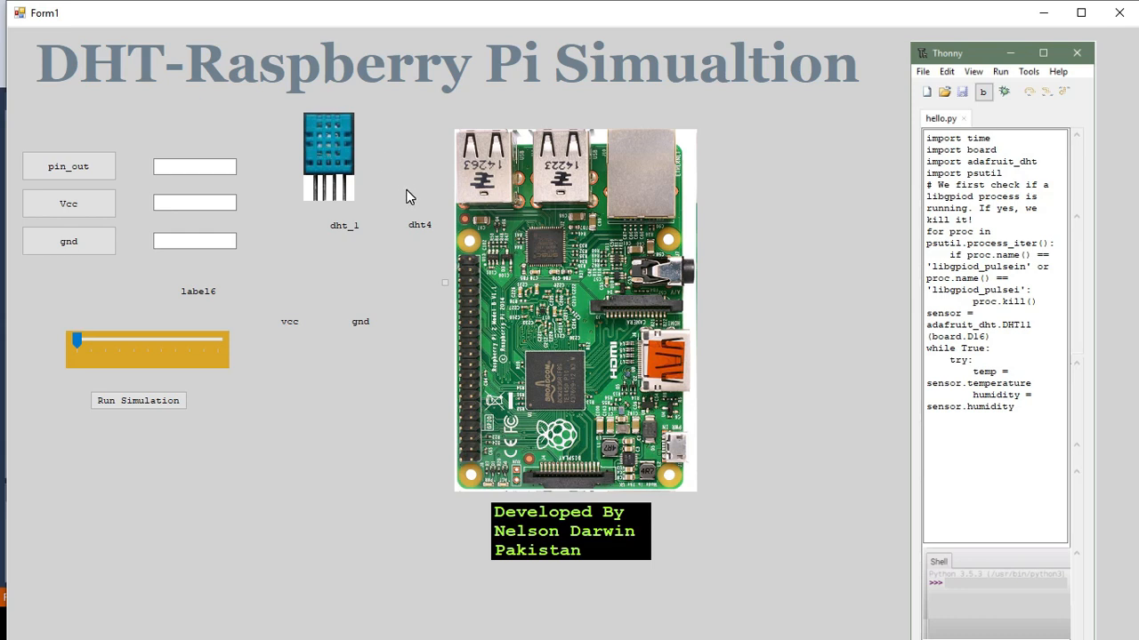
pyautogui.moveTo(591, 347)
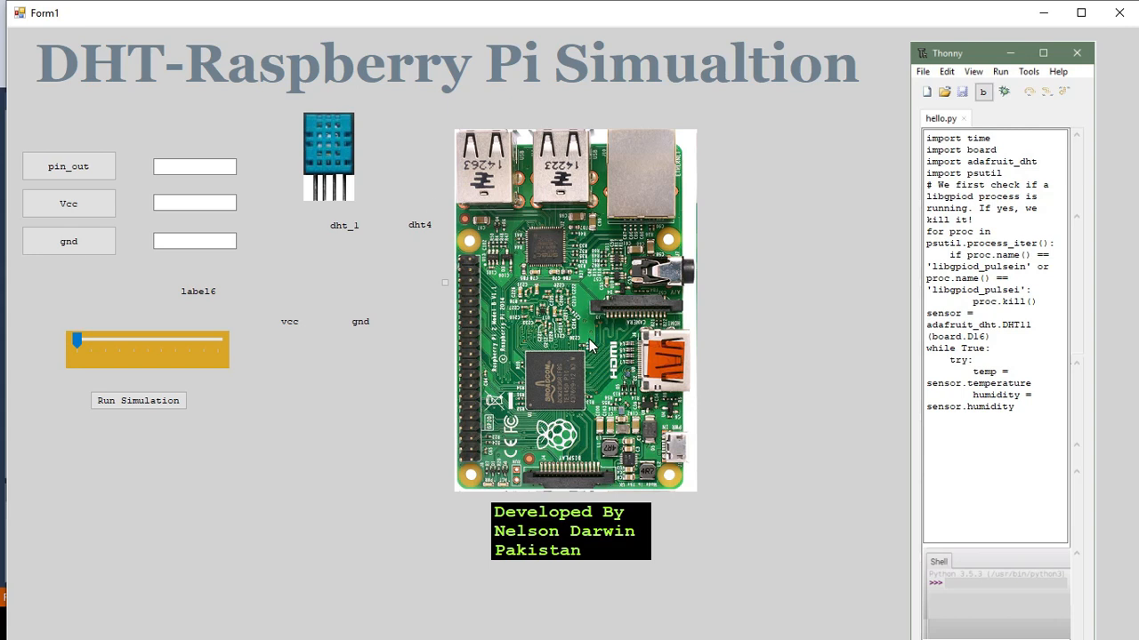
pyautogui.moveTo(573, 327)
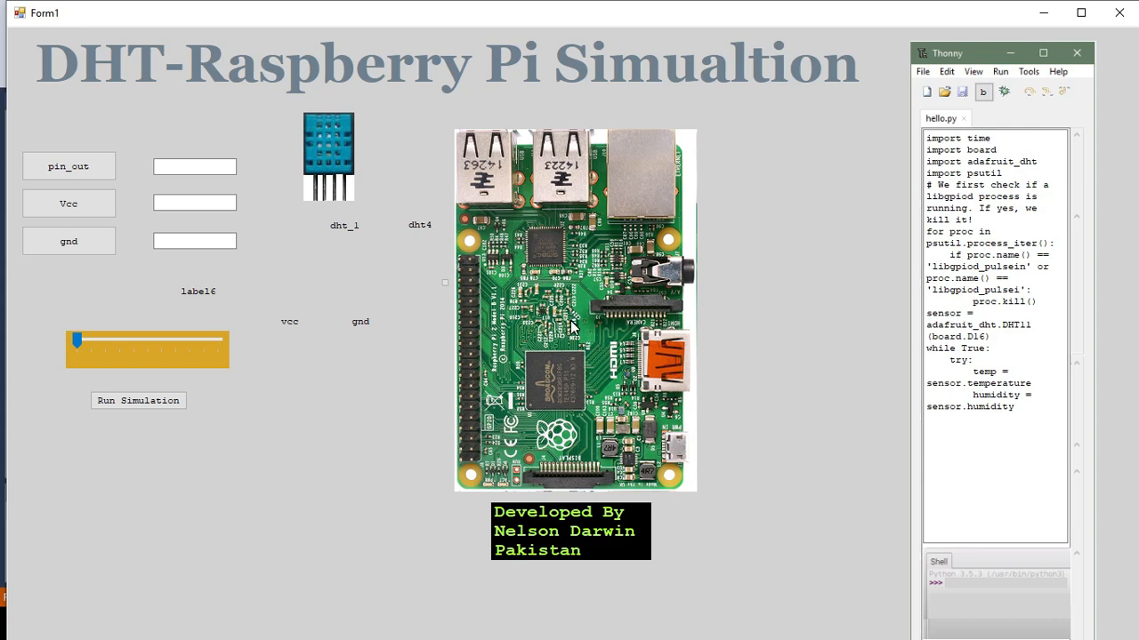
pyautogui.moveTo(573, 311)
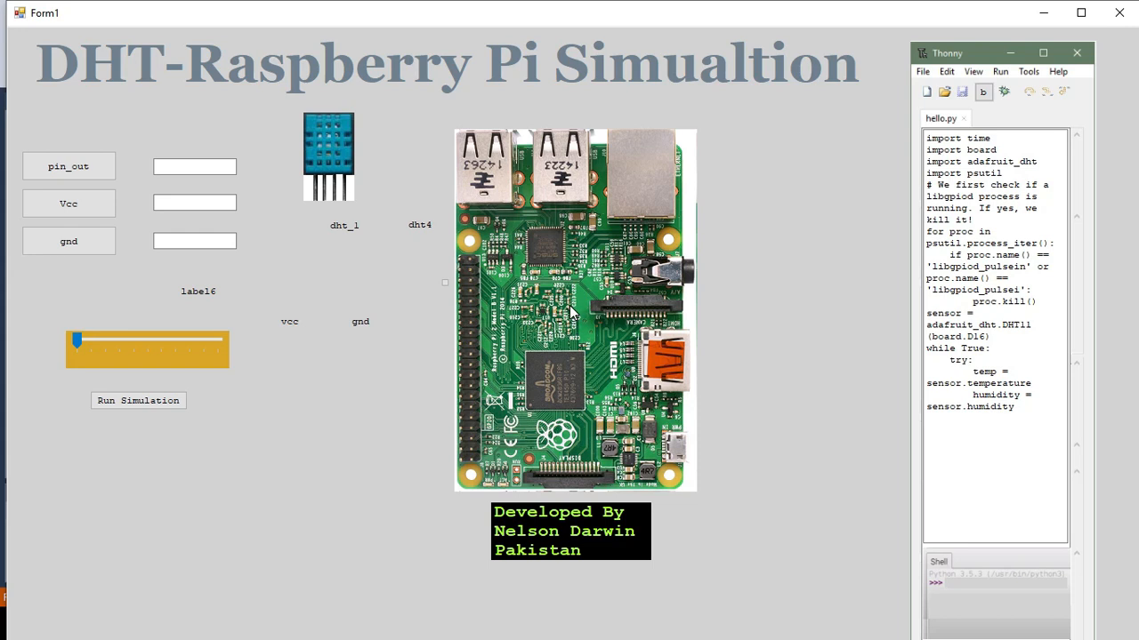
pyautogui.moveTo(573, 306)
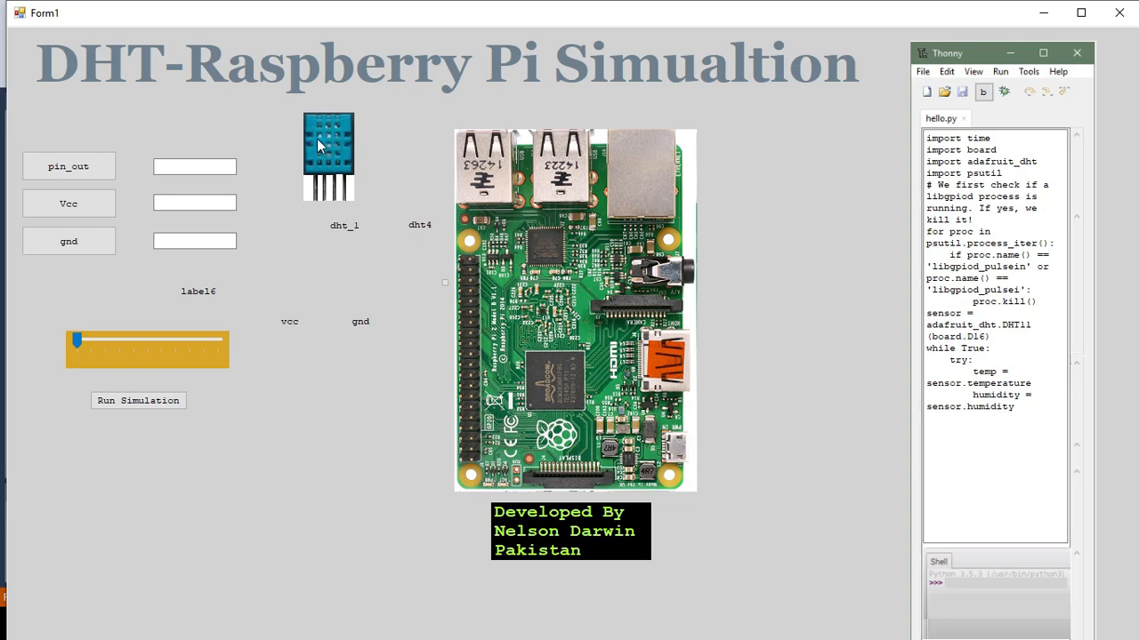
pyautogui.moveTo(462, 249)
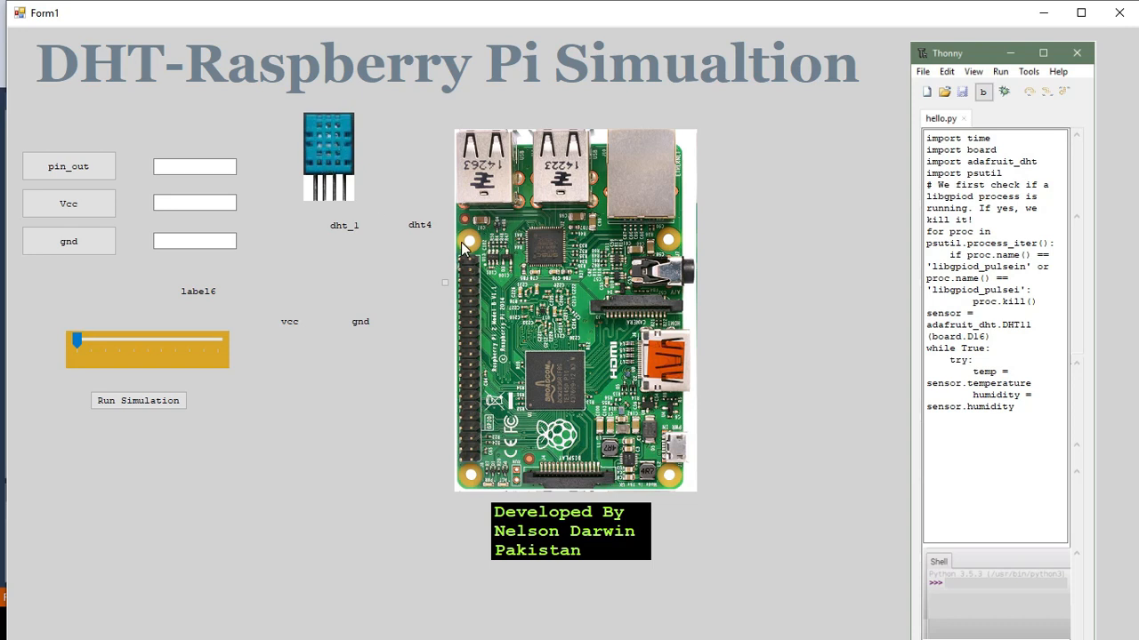
pyautogui.moveTo(552, 329)
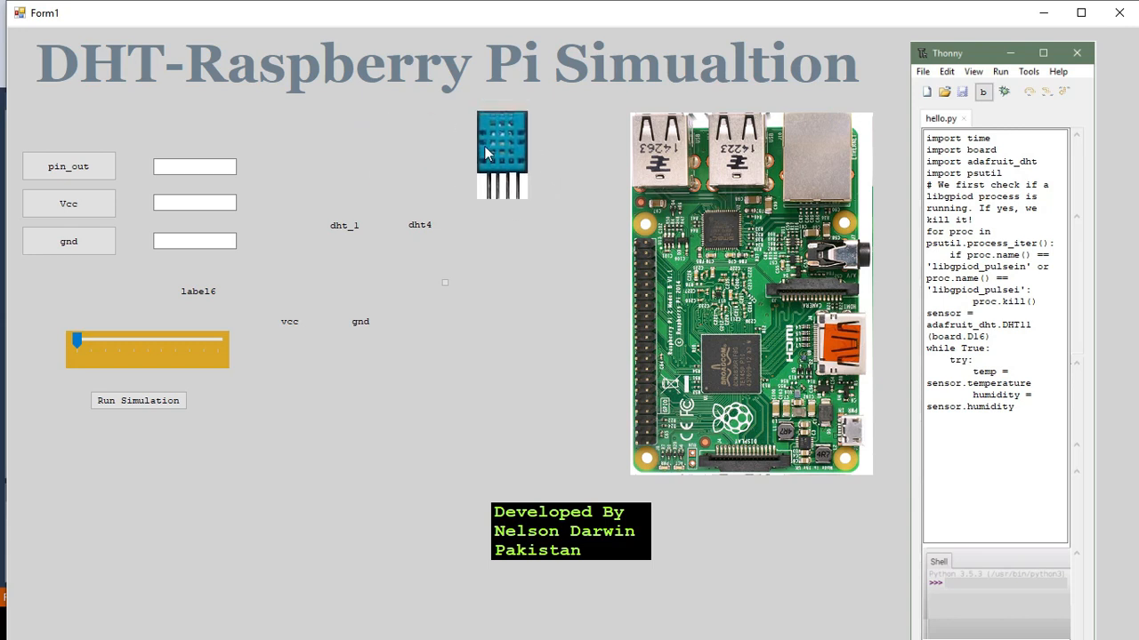
# - Nudge the Raspberry Pi board image slightly left, toward the DHT sensor
pyautogui.moveTo(502, 153); pyautogui.dragTo(488, 193)
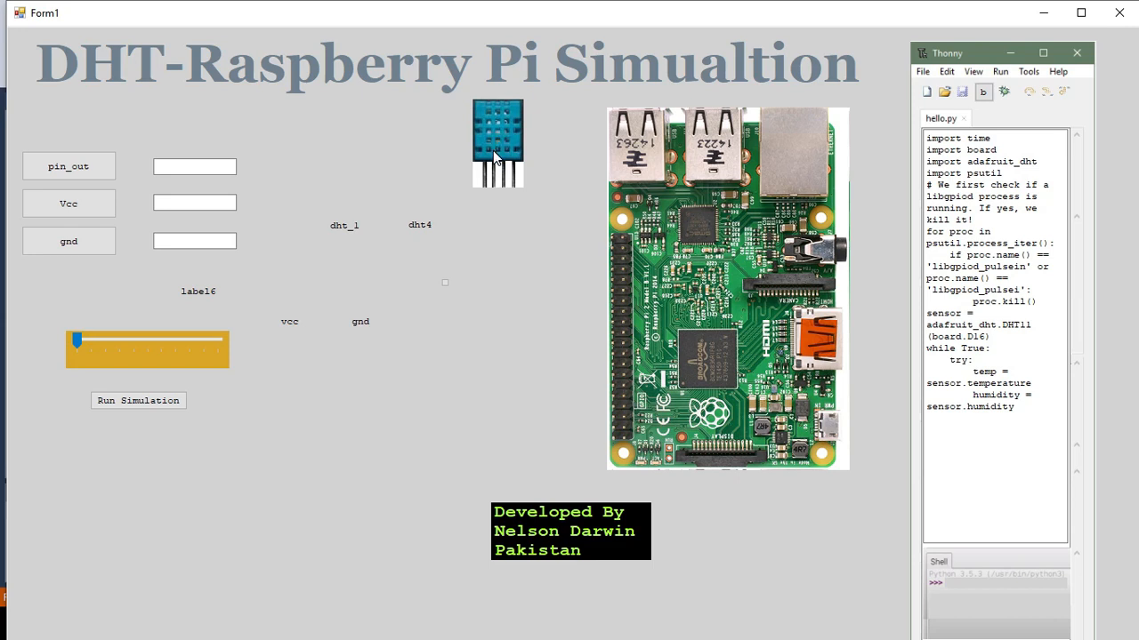
pyautogui.moveTo(573, 187)
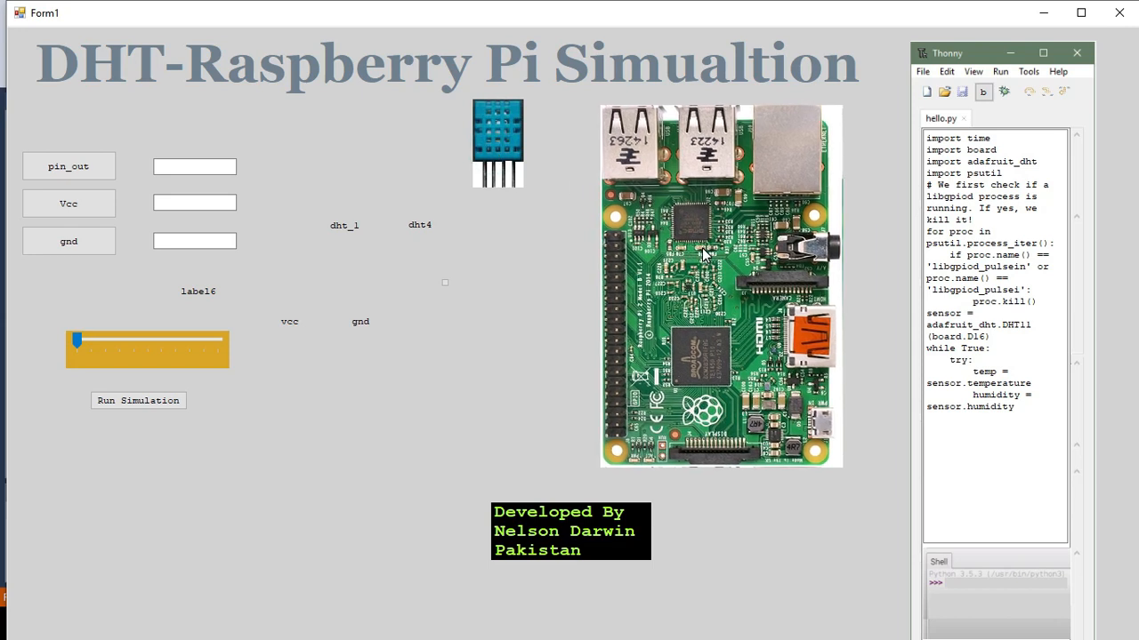
pyautogui.moveTo(779, 249)
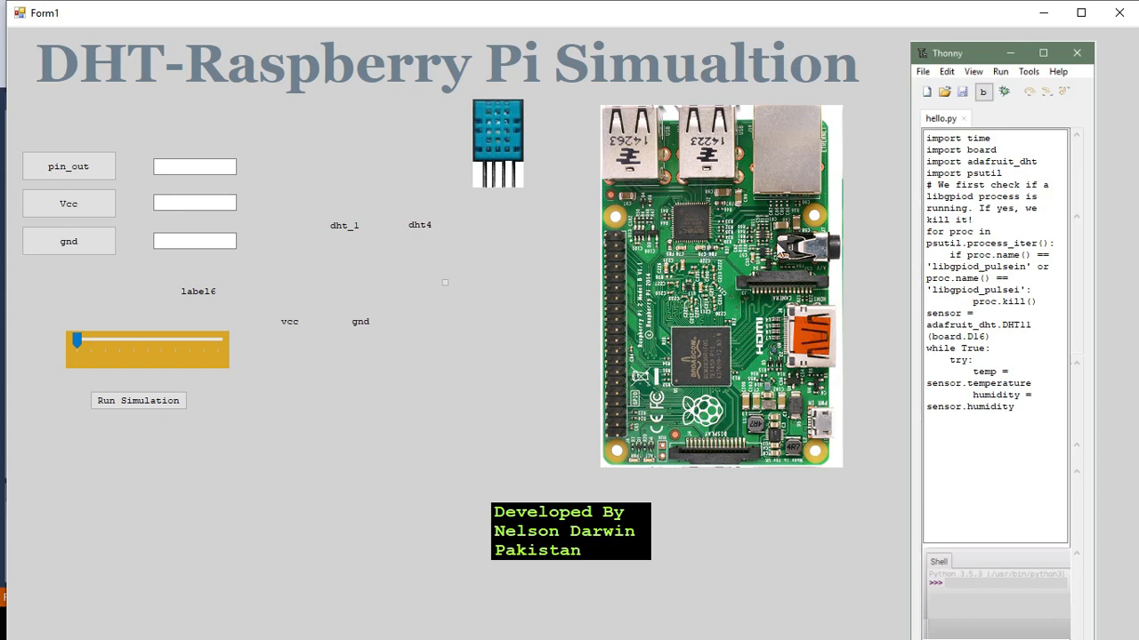
pyautogui.moveTo(373, 181)
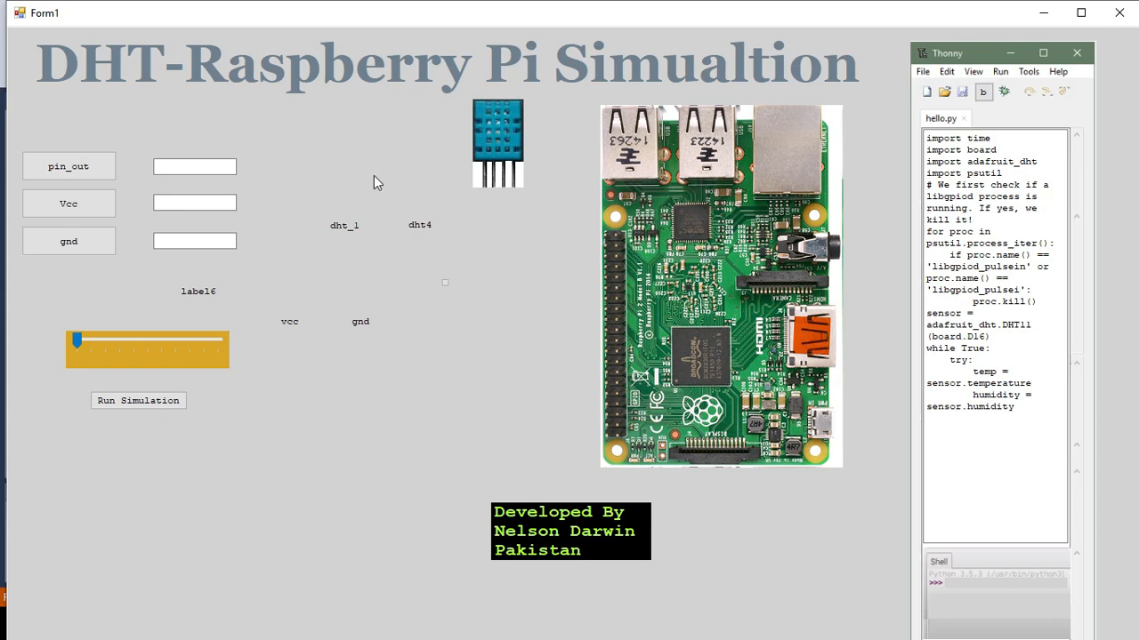
pyautogui.moveTo(156, 187)
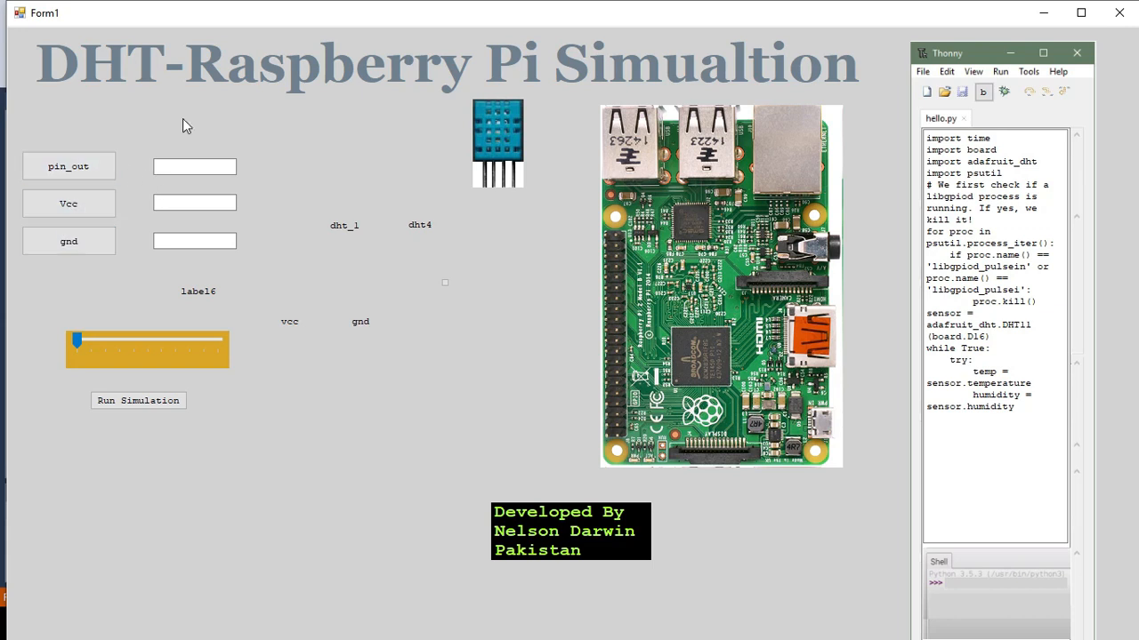
pyautogui.moveTo(544, 146)
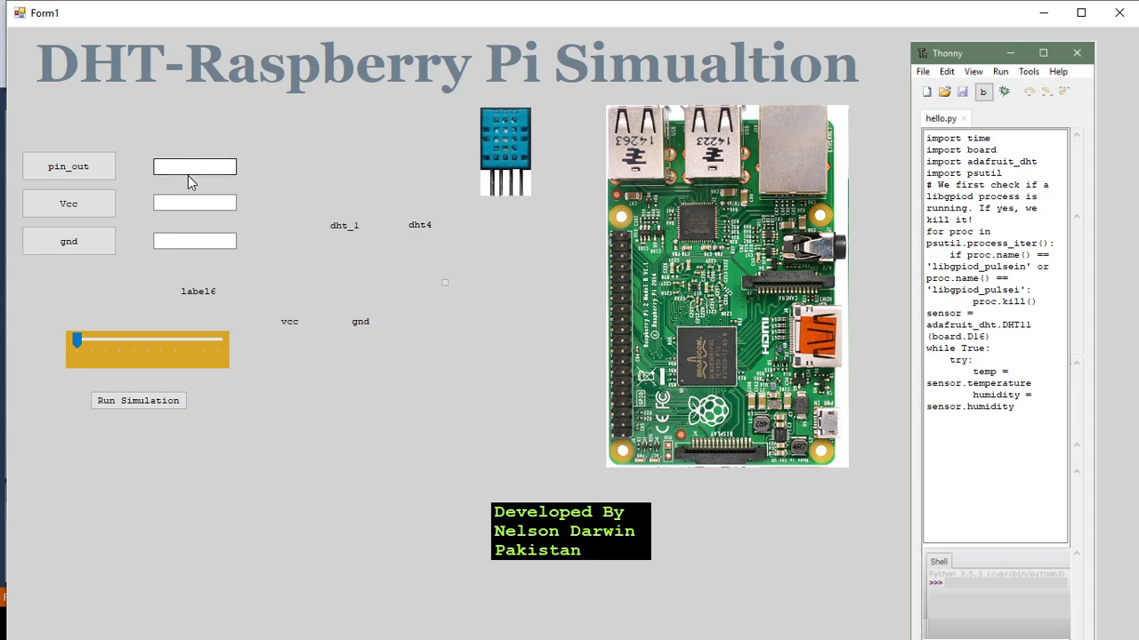
# - Assign the Vcc pin to dht_1 and draw the power wire from the sensor
pyautogui.click(194, 168)
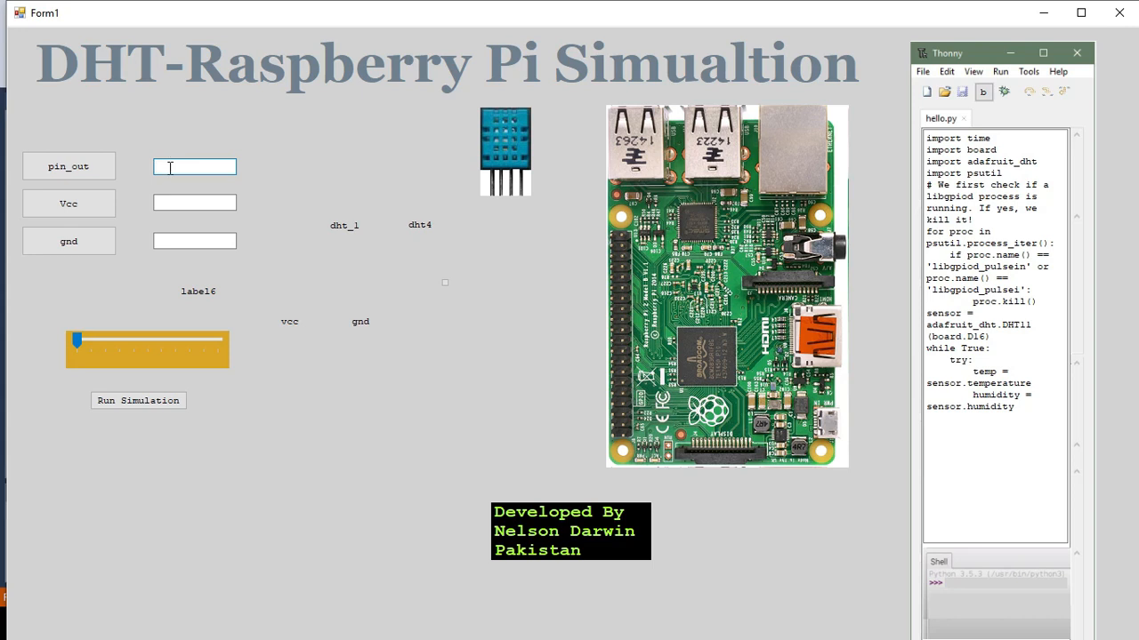
pyautogui.click(194, 203)
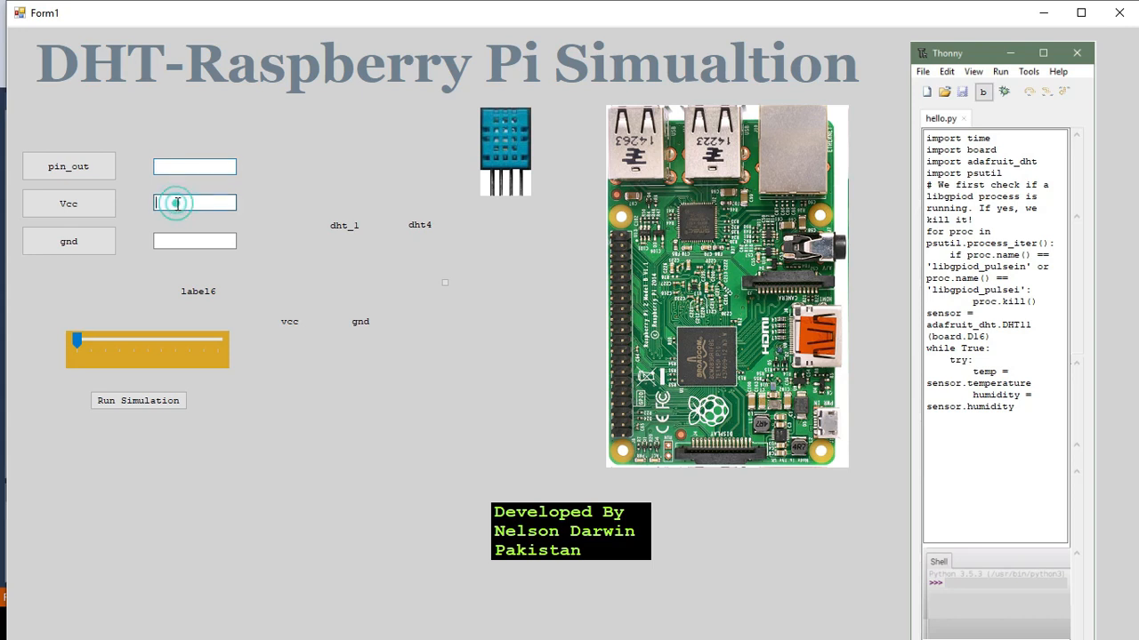
pyautogui.write('dht_')
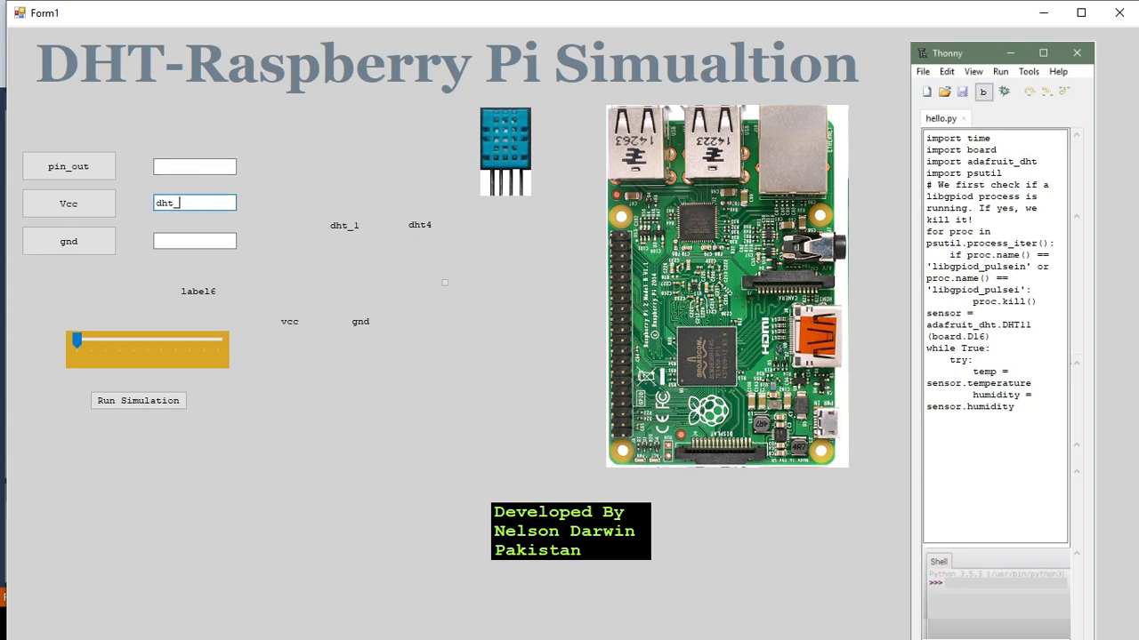
pyautogui.click(68, 203)
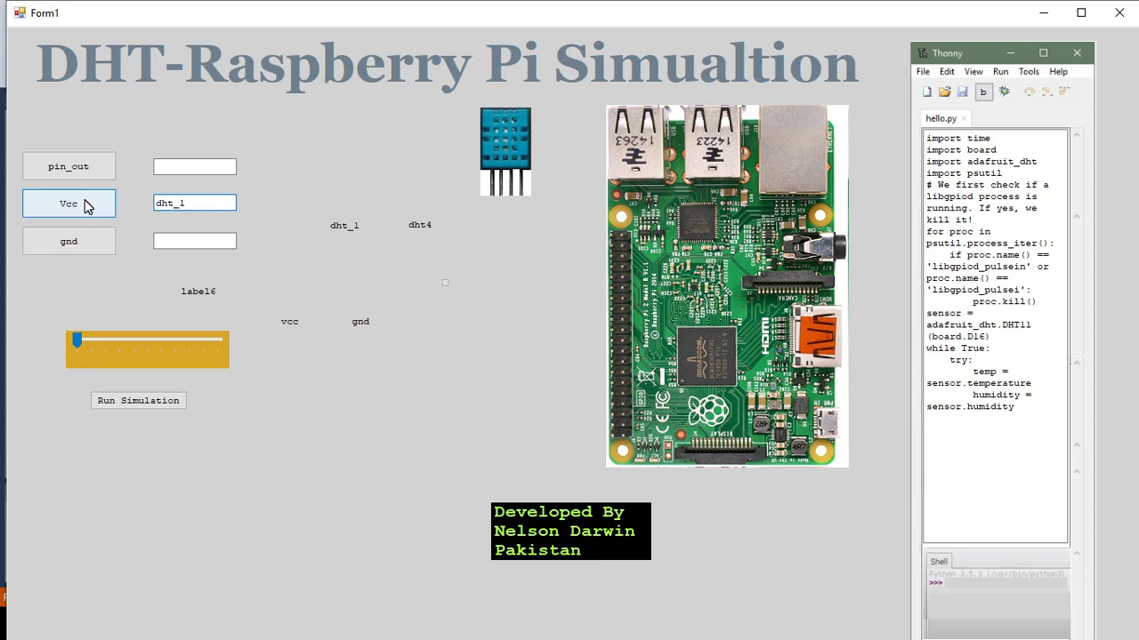
pyautogui.moveTo(71, 204)
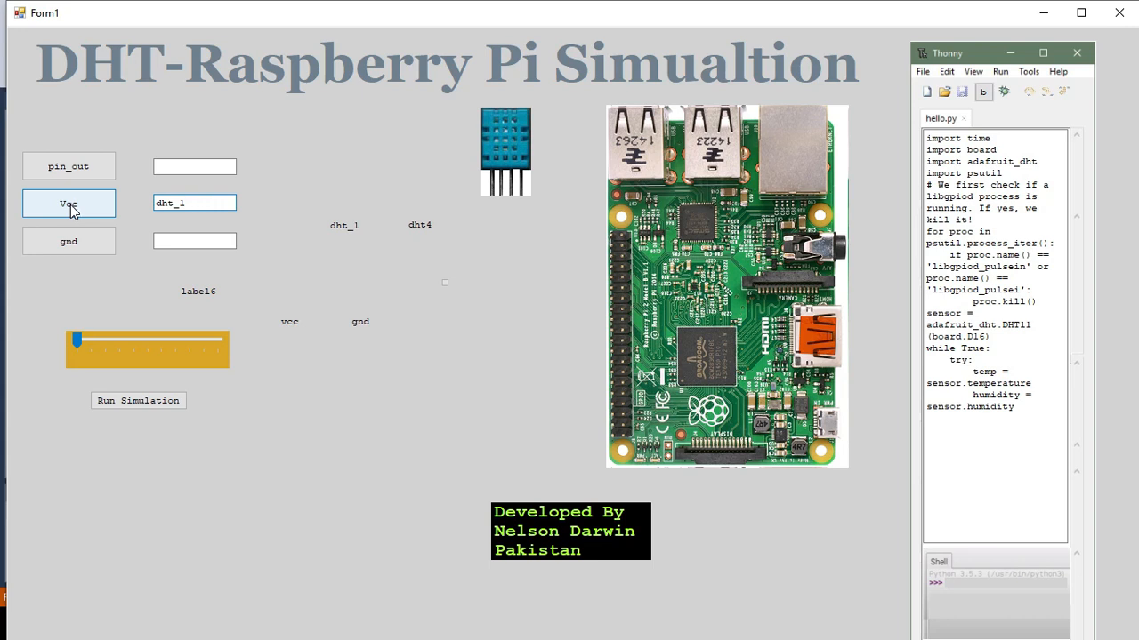
pyautogui.click(193, 203)
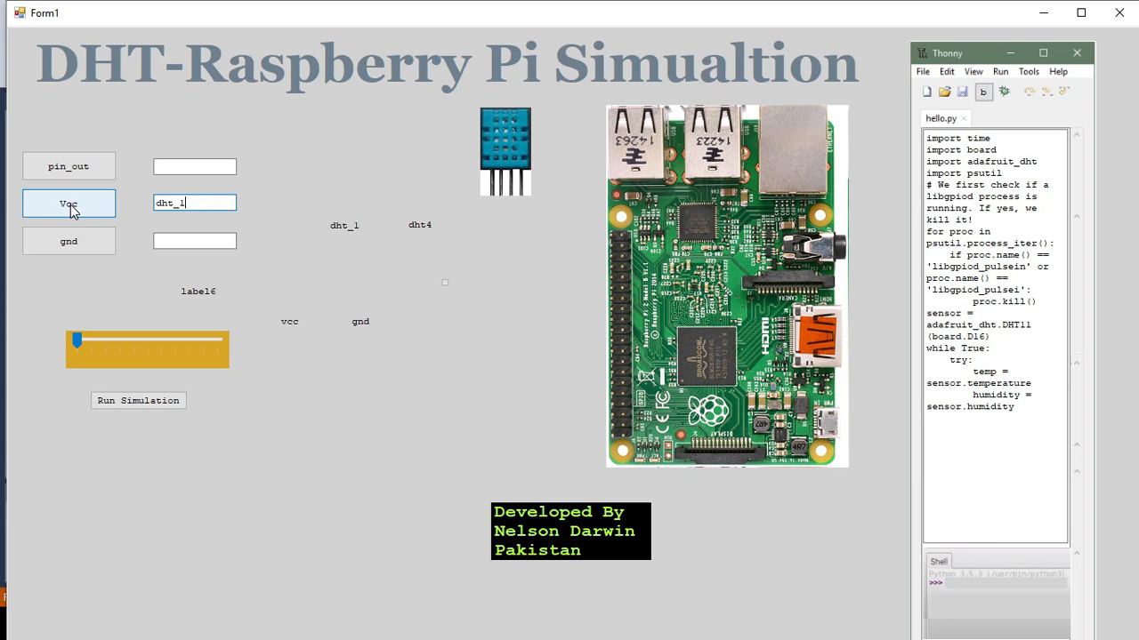
pyautogui.click(67, 202)
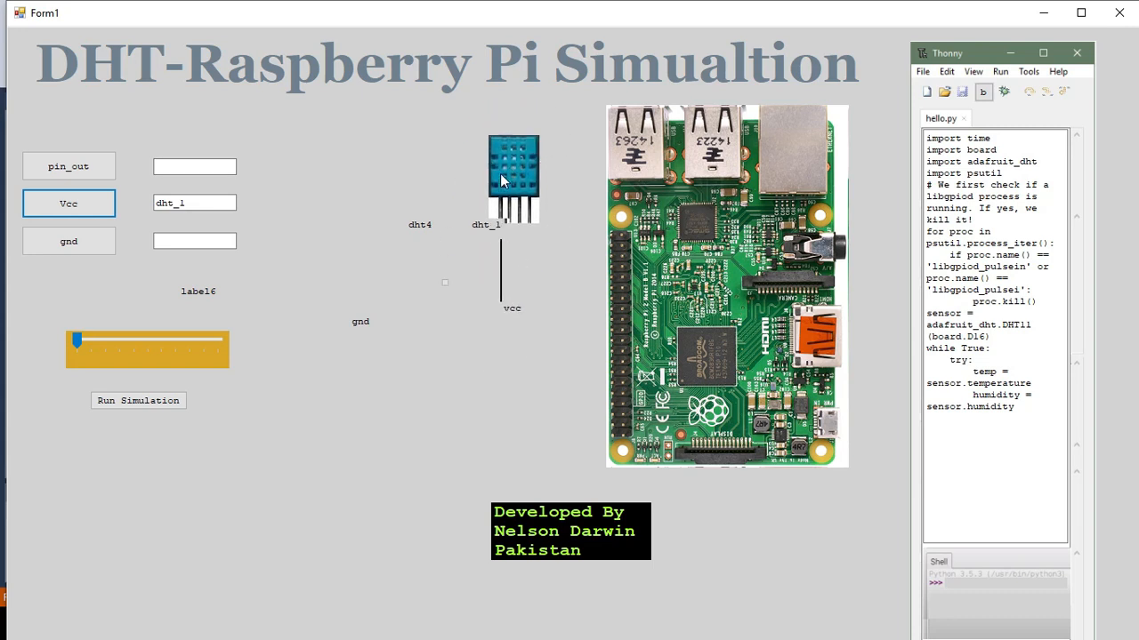
# - Move the DHT sensor image left so it sits above its hanging wires
pyautogui.moveTo(512, 178); pyautogui.dragTo(490, 164)
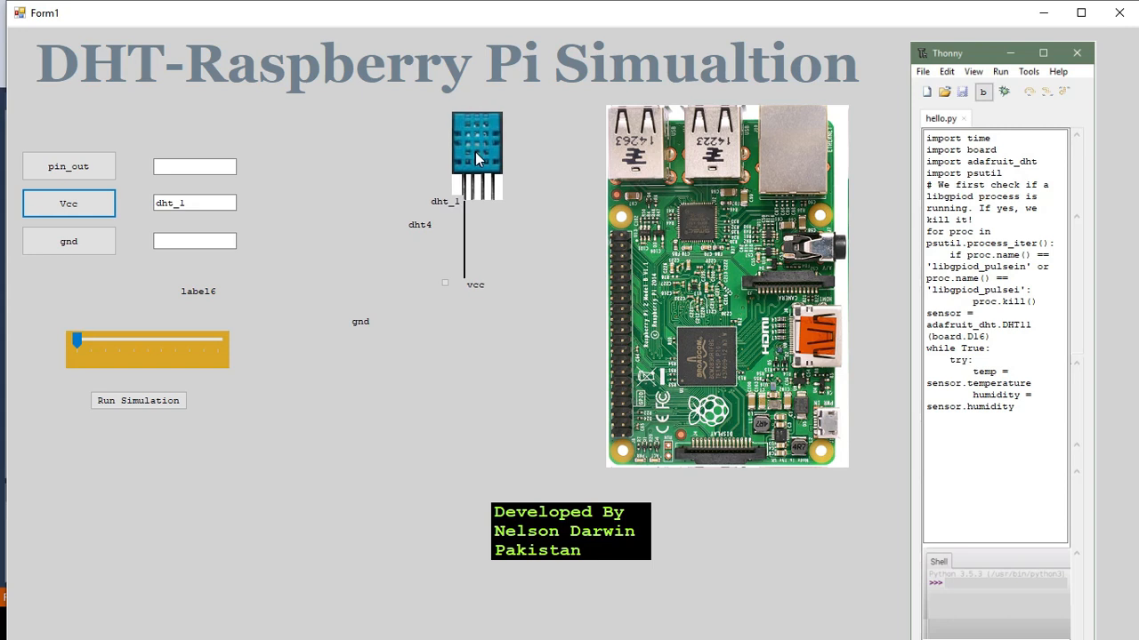
pyautogui.moveTo(477, 152); pyautogui.dragTo(381, 149)
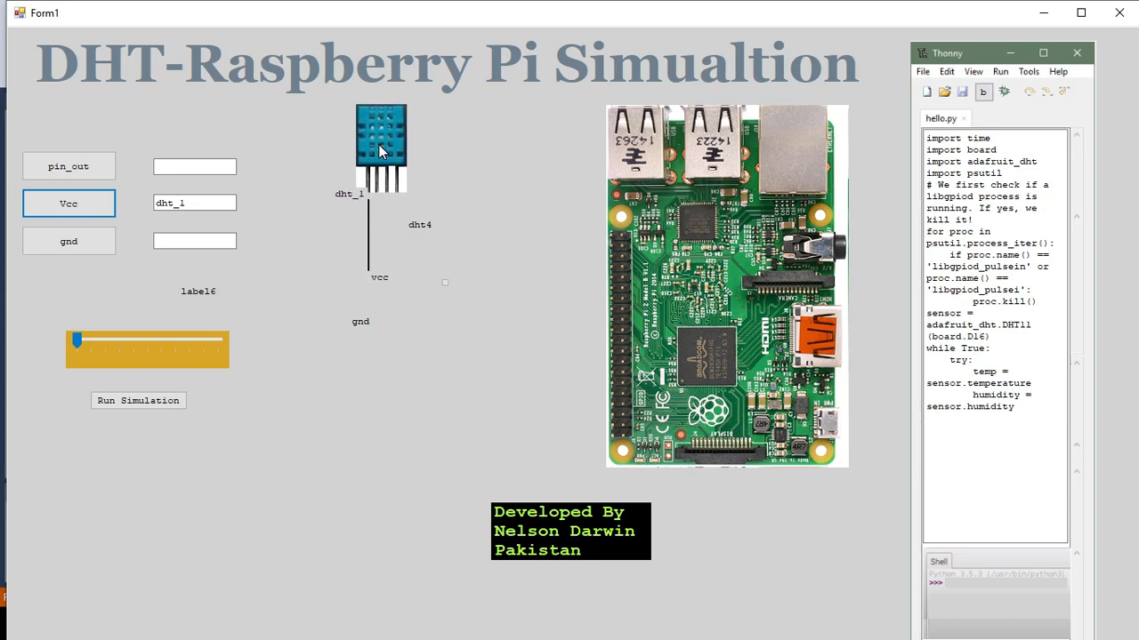
# - Assign ground to dht_4 and draw the gnd wire beside the vcc wire
pyautogui.click(194, 242)
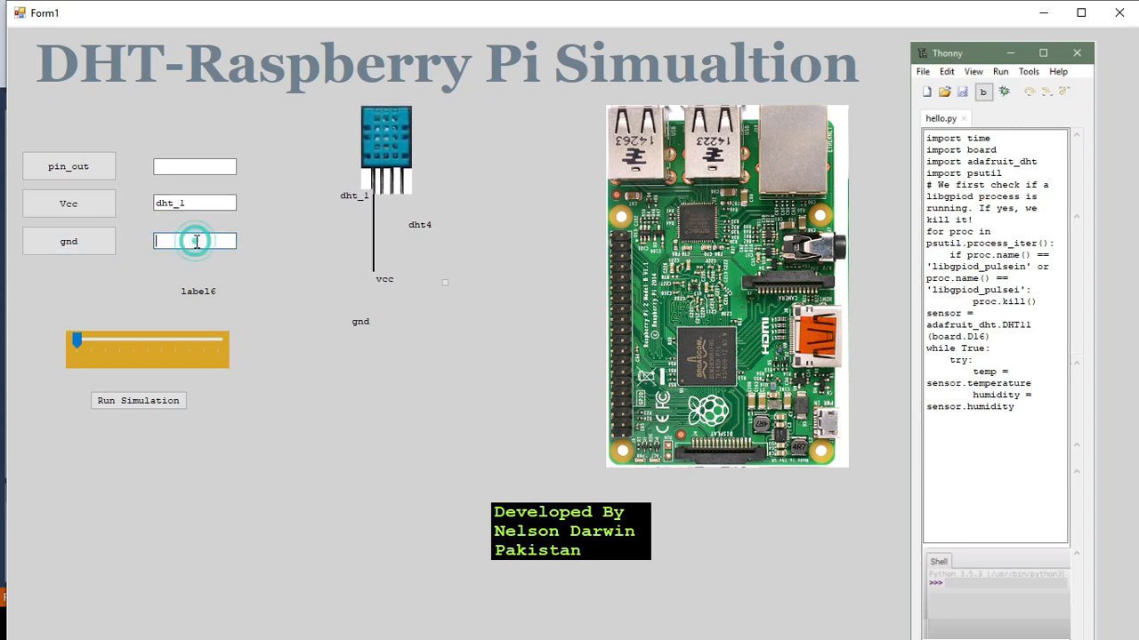
pyautogui.write('dht_4')
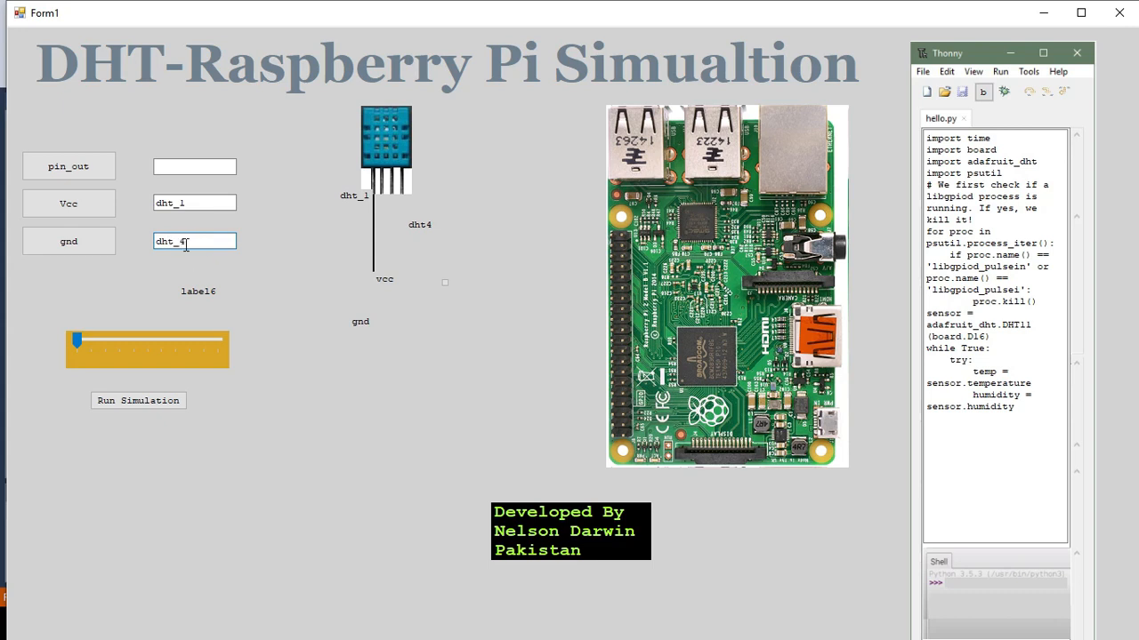
pyautogui.click(68, 242)
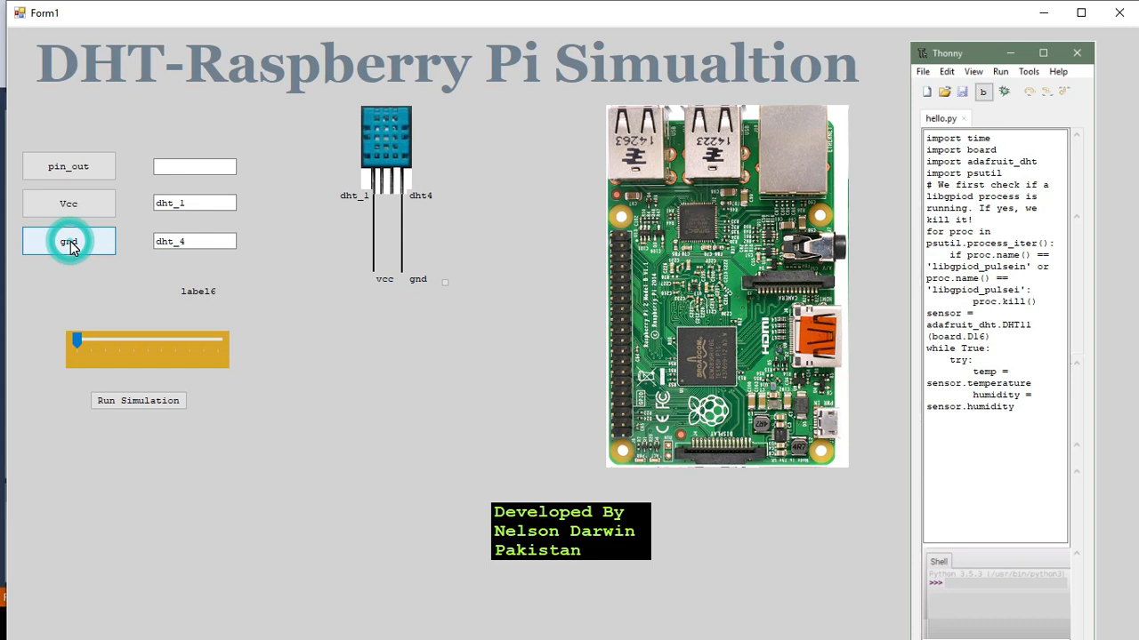
pyautogui.click(67, 242)
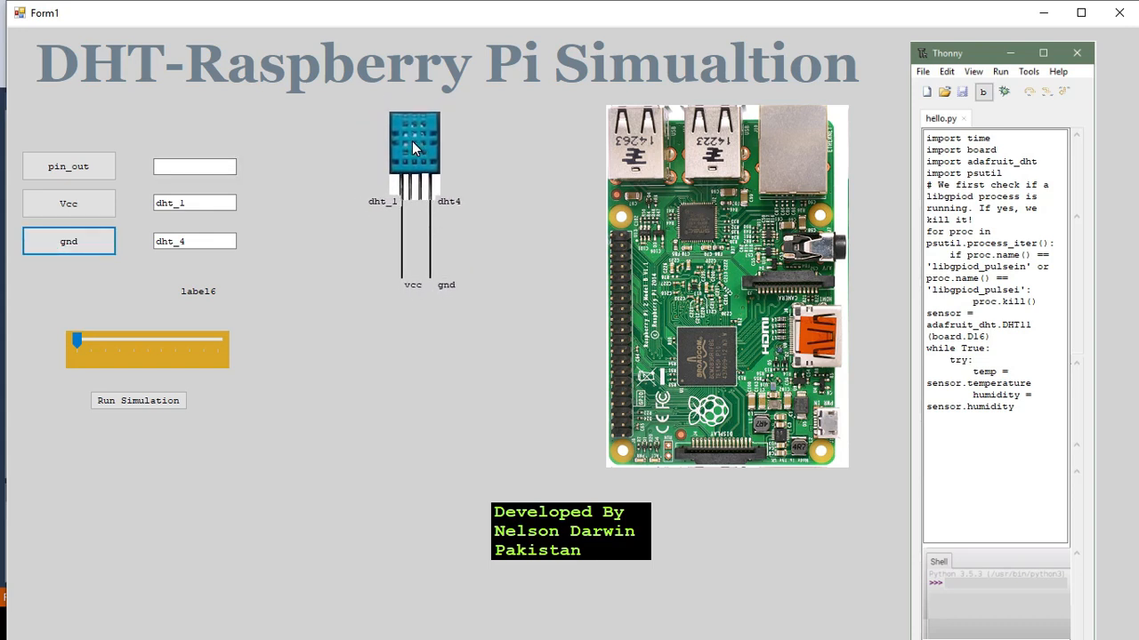
# - Set pin_out to GPIO1 and run the output wire toward the board
pyautogui.click(194, 167)
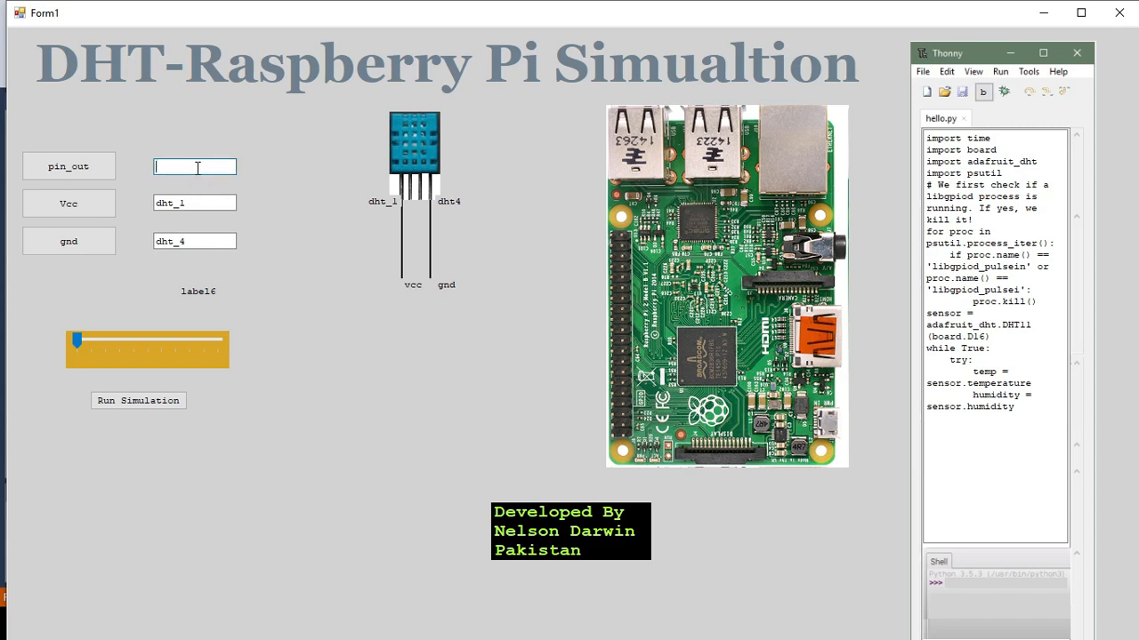
pyautogui.write('GPIO1')
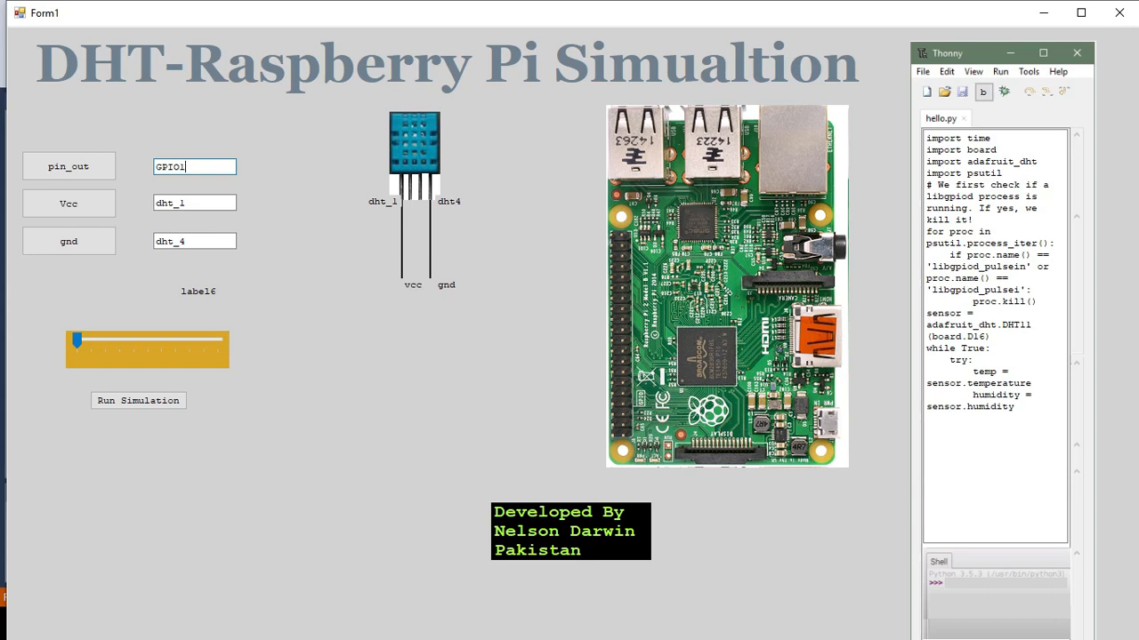
pyautogui.click(68, 167)
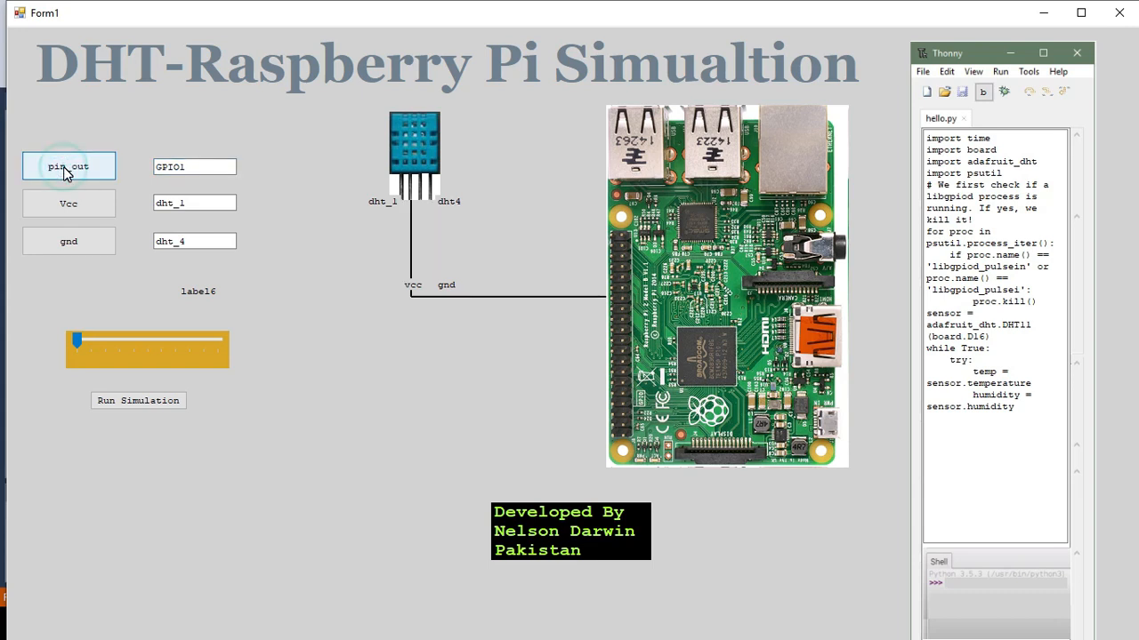
pyautogui.click(68, 203)
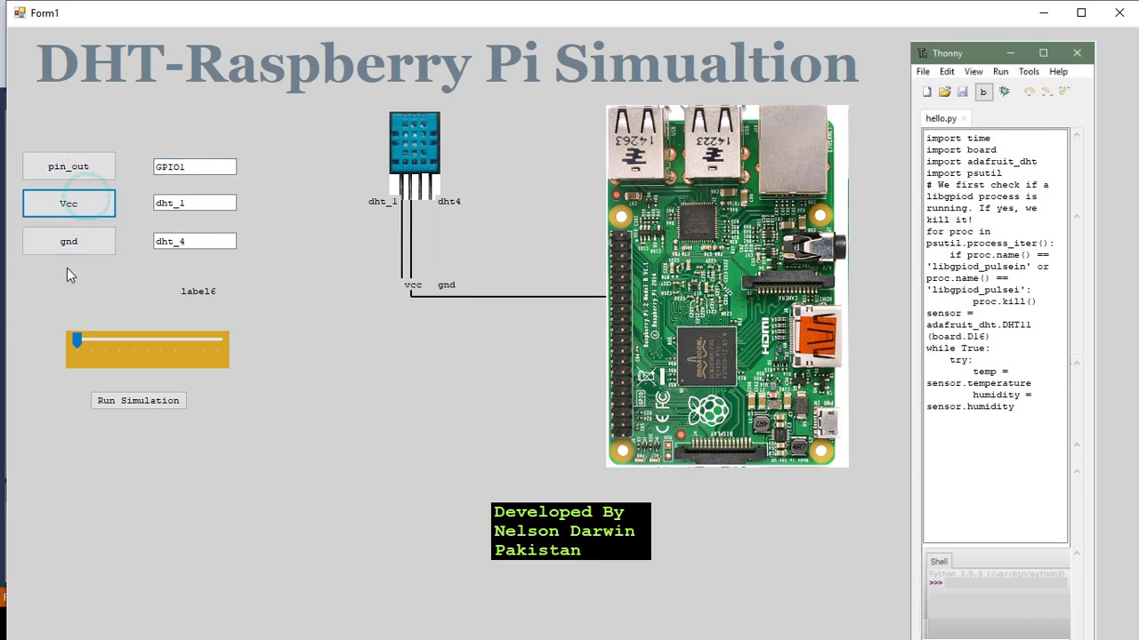
pyautogui.click(194, 167)
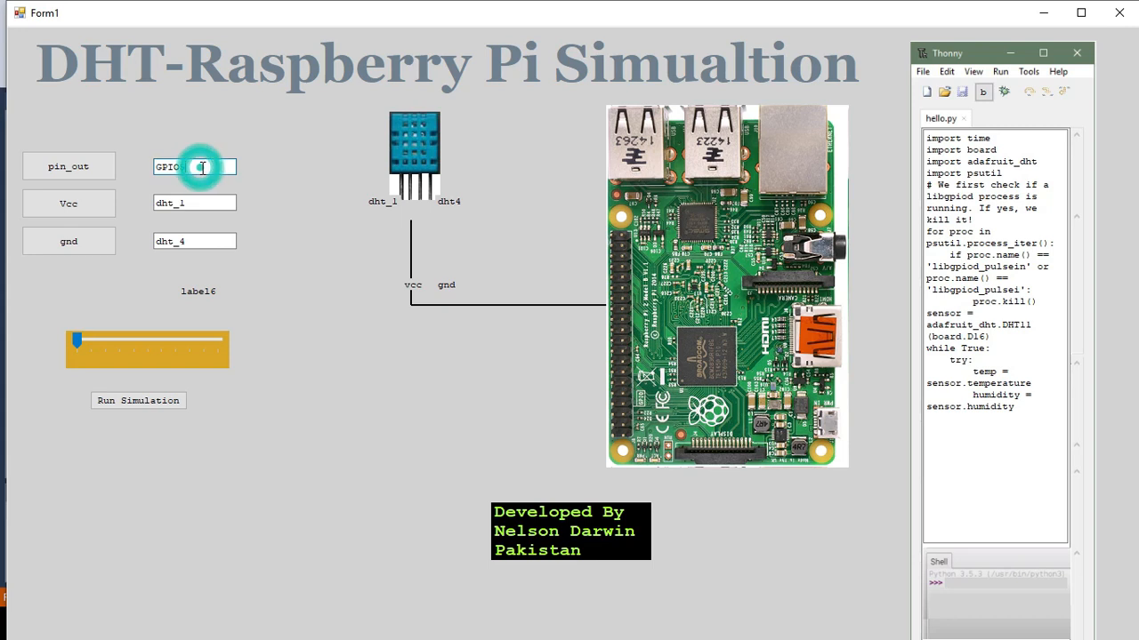
# - Retry the output pin as GPIO4 then GPIO12, wiring the sensor to the Pi header
pyautogui.click(68, 167)
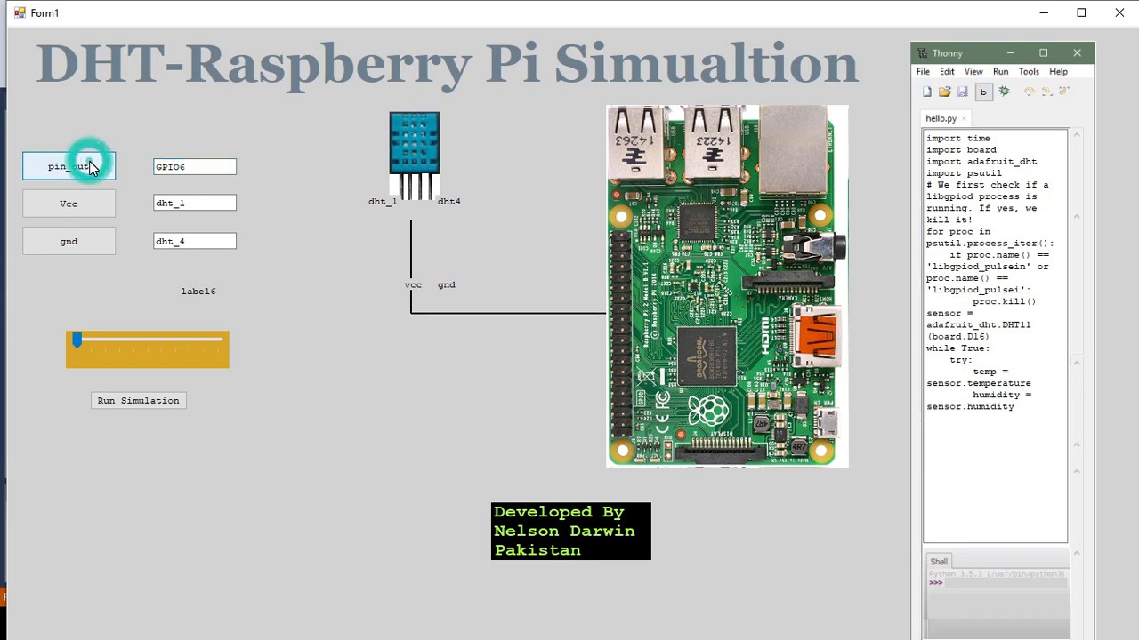
pyautogui.click(194, 167)
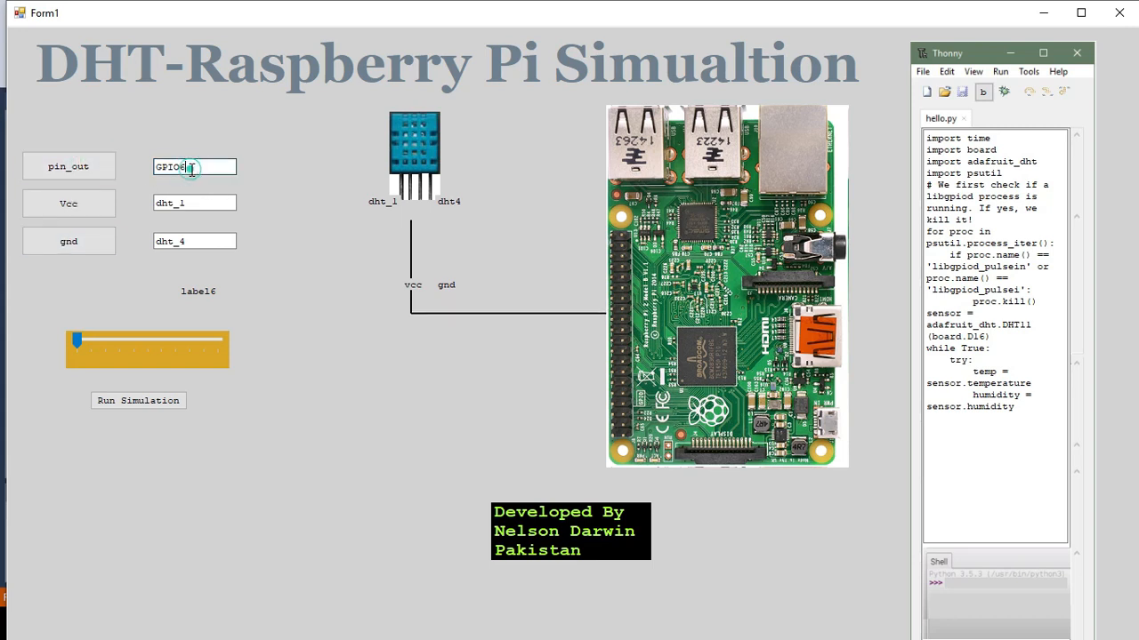
pyautogui.press('Backspace')
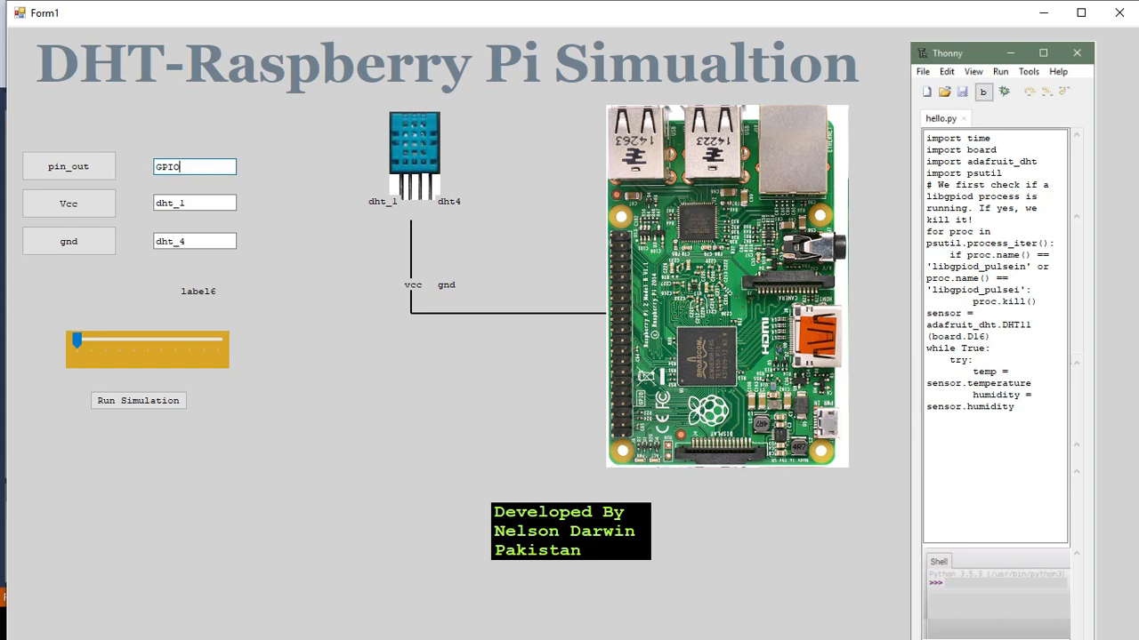
pyautogui.click(67, 167)
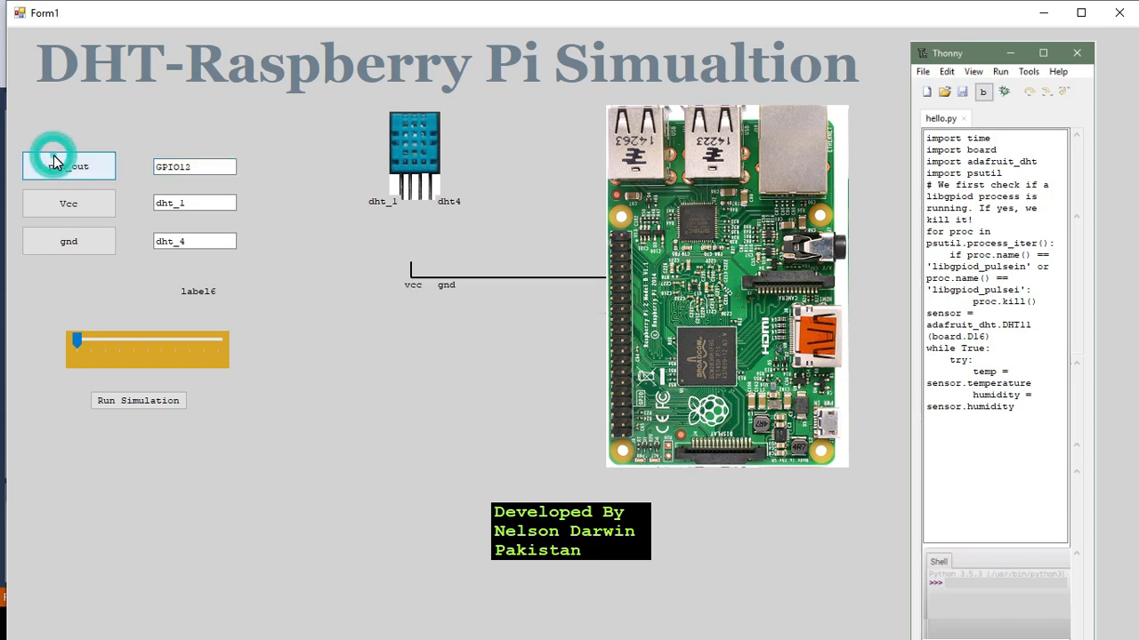
pyautogui.click(68, 167)
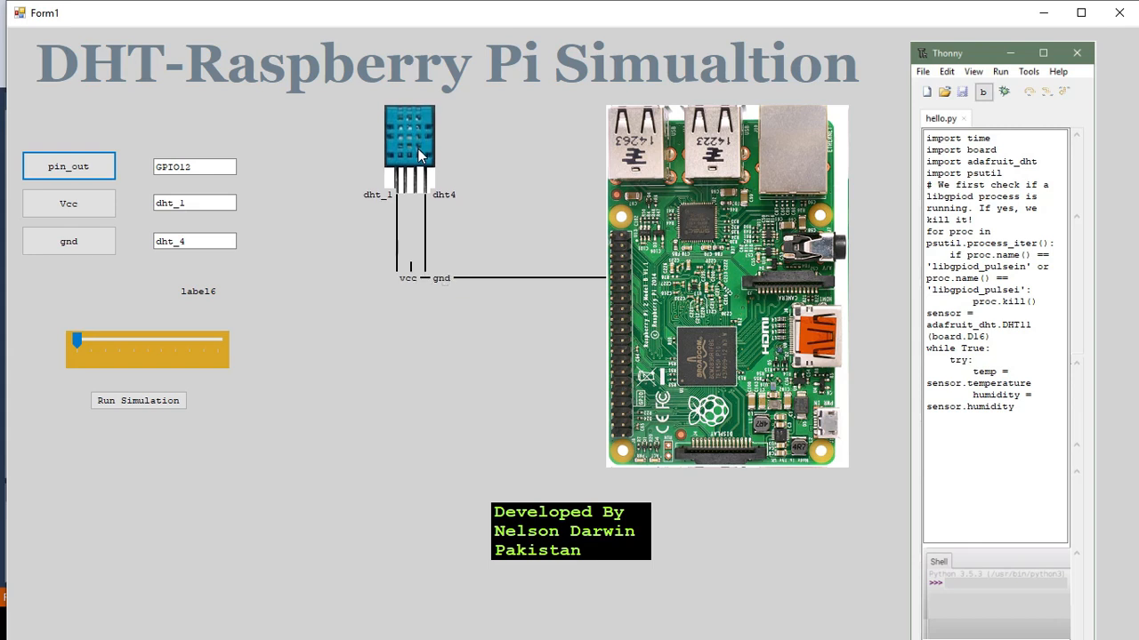
# - Reposition the sensor above its wires and reapply the Vcc dht_1 connection
pyautogui.moveTo(409, 146); pyautogui.dragTo(124, 205)
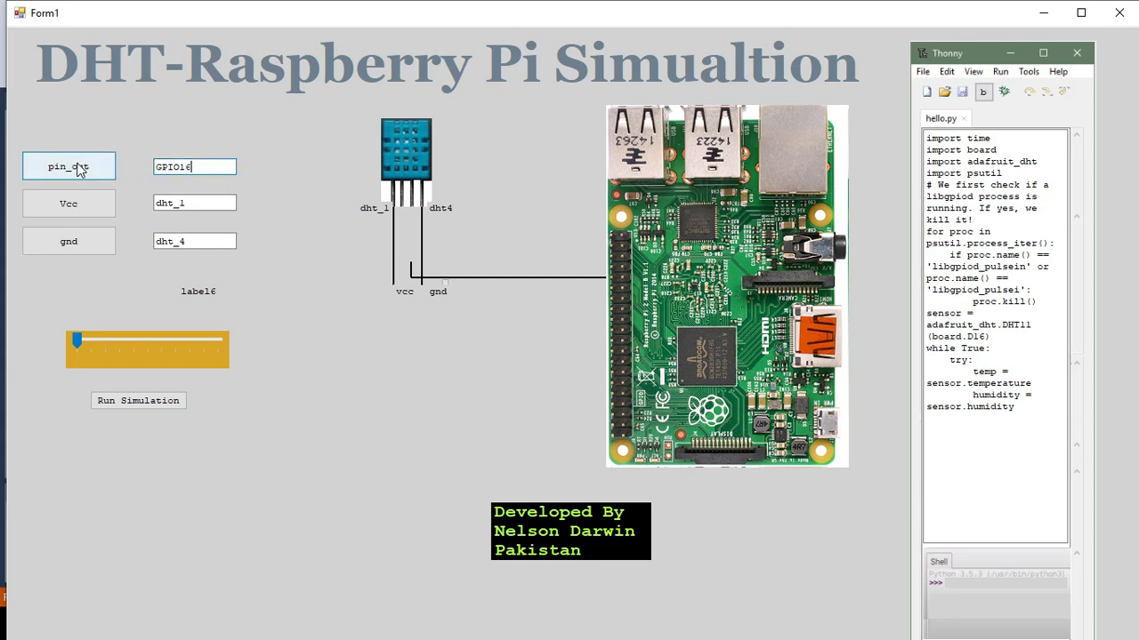
pyautogui.click(68, 203)
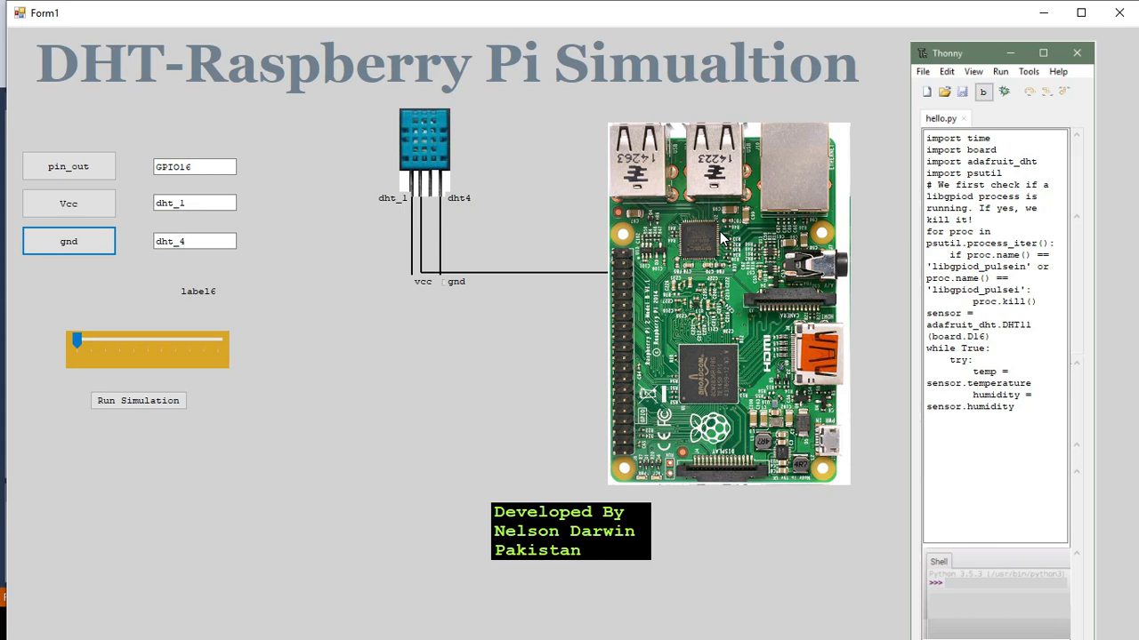
pyautogui.moveTo(711, 278)
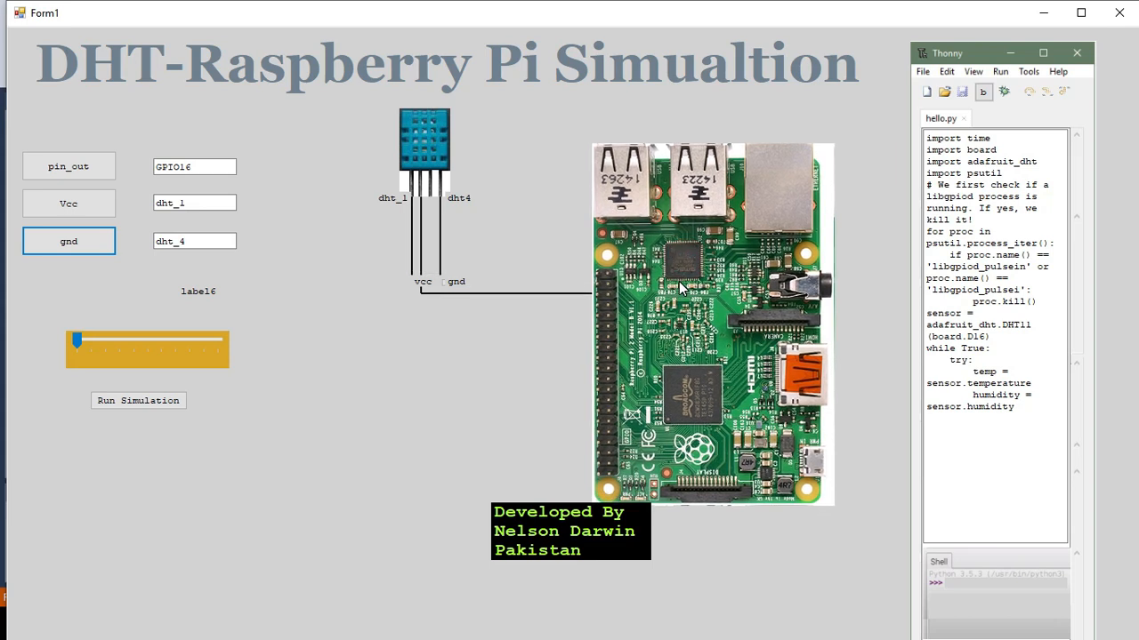
pyautogui.moveTo(657, 448)
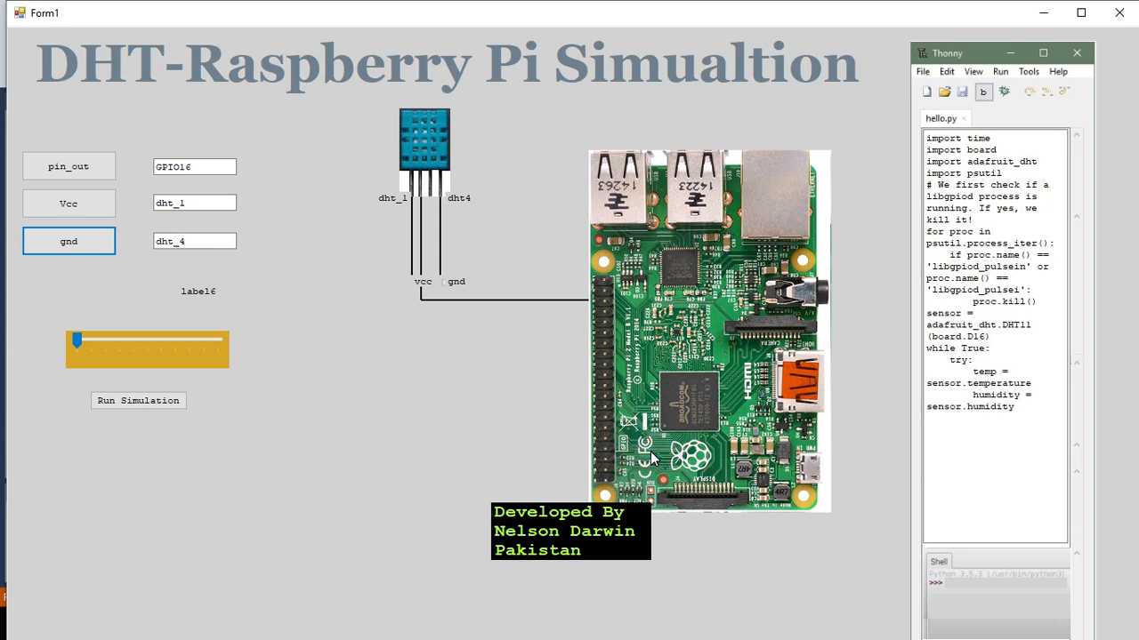
pyautogui.moveTo(336, 318)
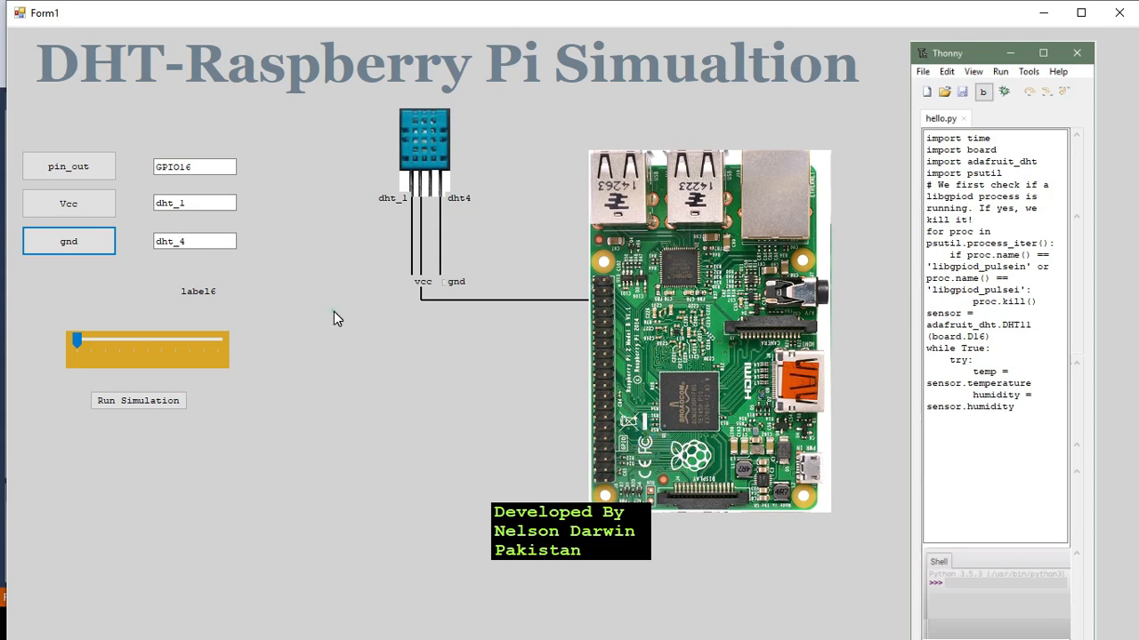
pyautogui.moveTo(569, 313)
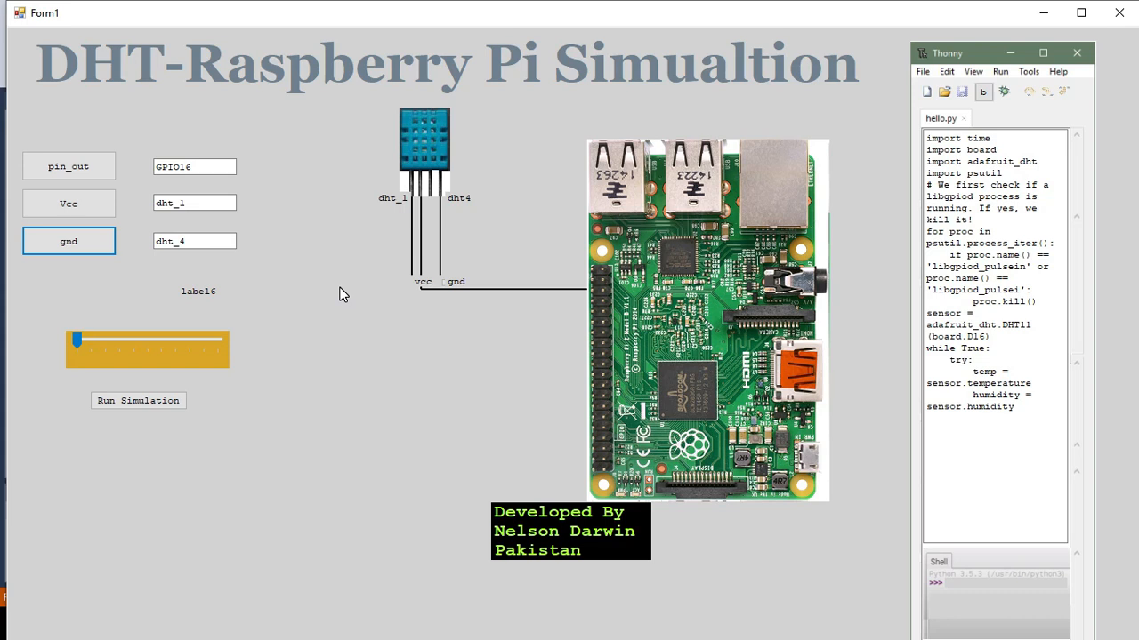
pyautogui.moveTo(455, 96)
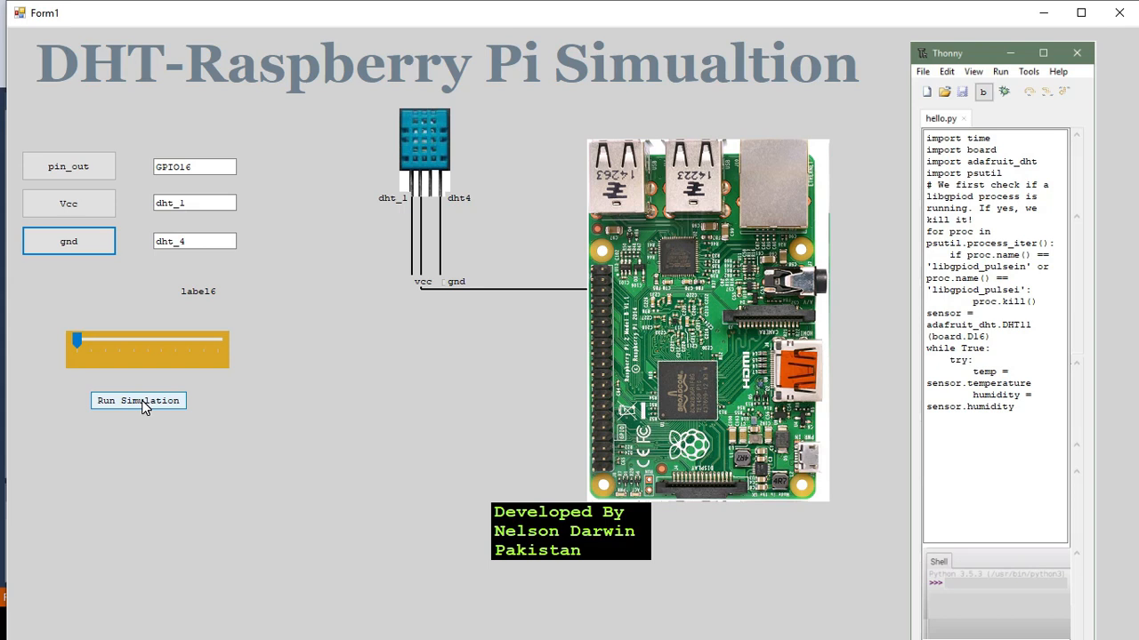
pyautogui.click(138, 400)
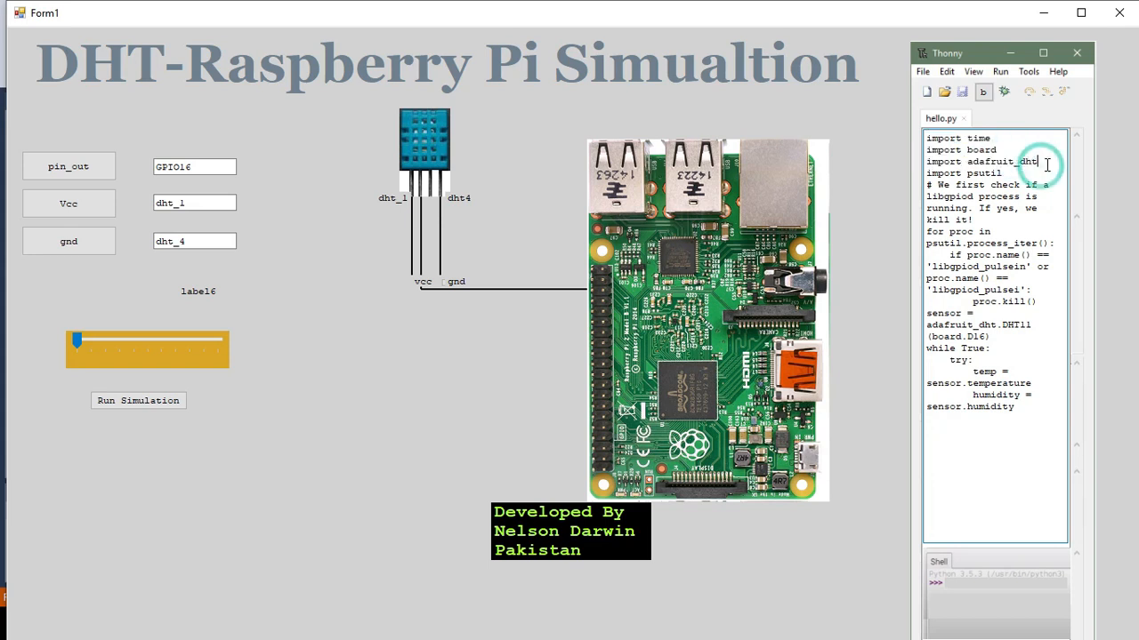
pyautogui.tripleClick(971, 160)
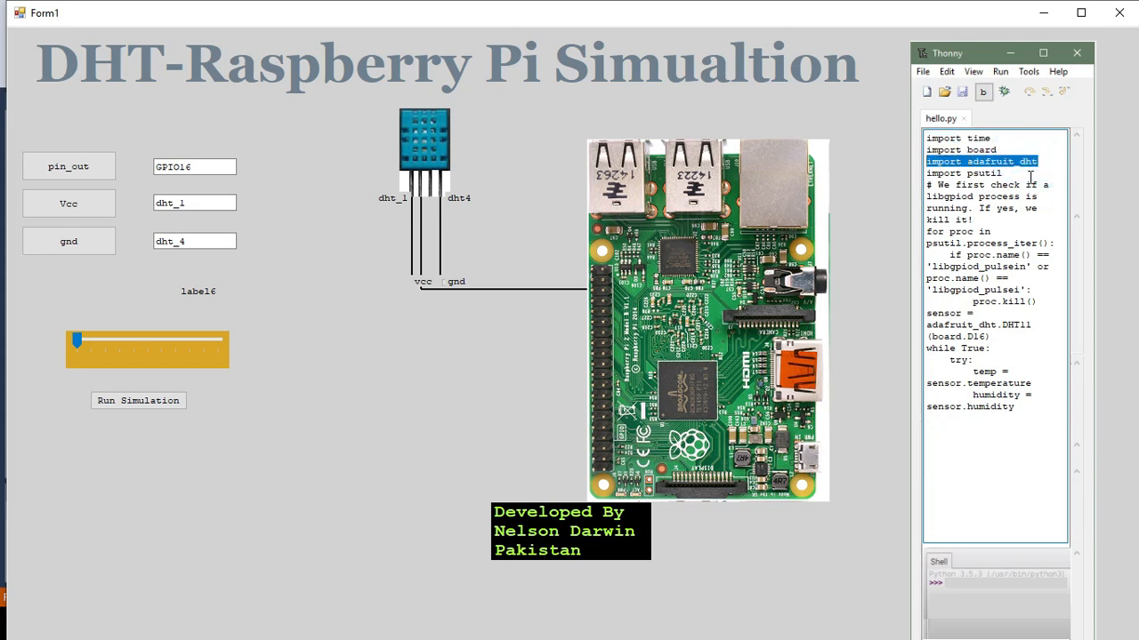
pyautogui.click(964, 173)
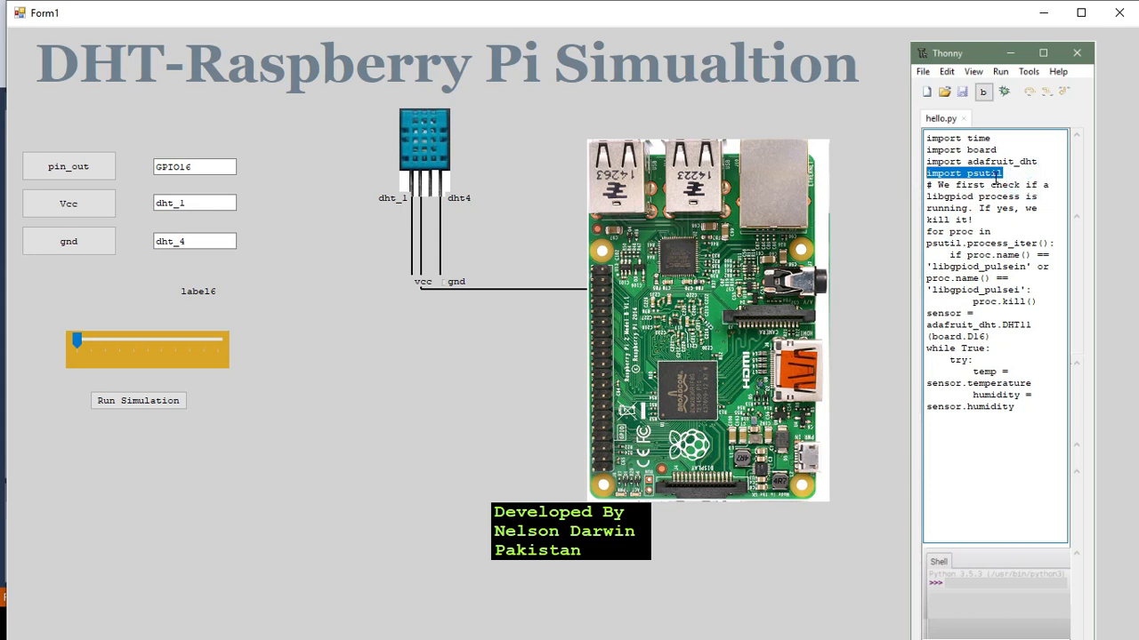
pyautogui.click(1007, 208)
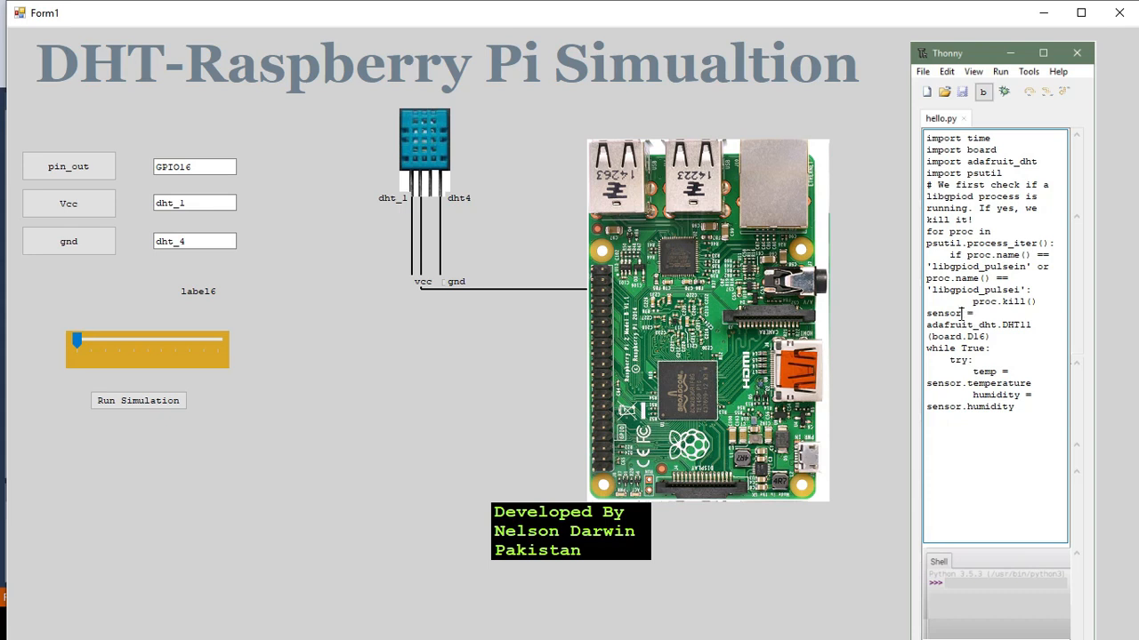
# - Rename 'sensor' to 'sensep' in the DHT11 assignment, temperature and humidity lines
pyautogui.doubleClick(943, 313)
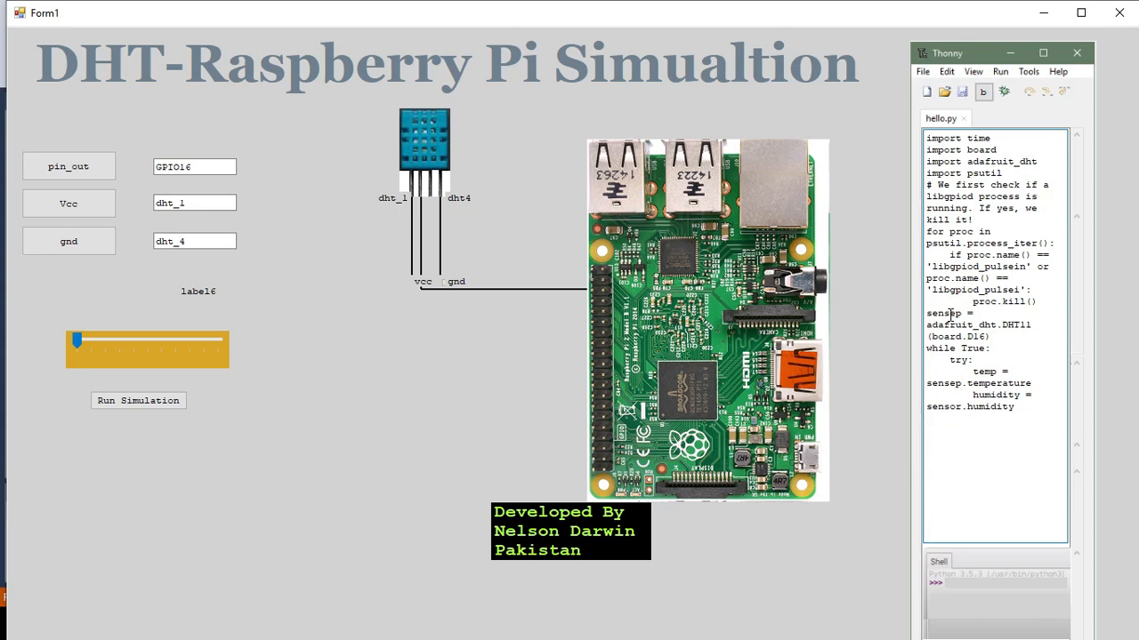
pyautogui.click(959, 407)
pyautogui.write('ep')
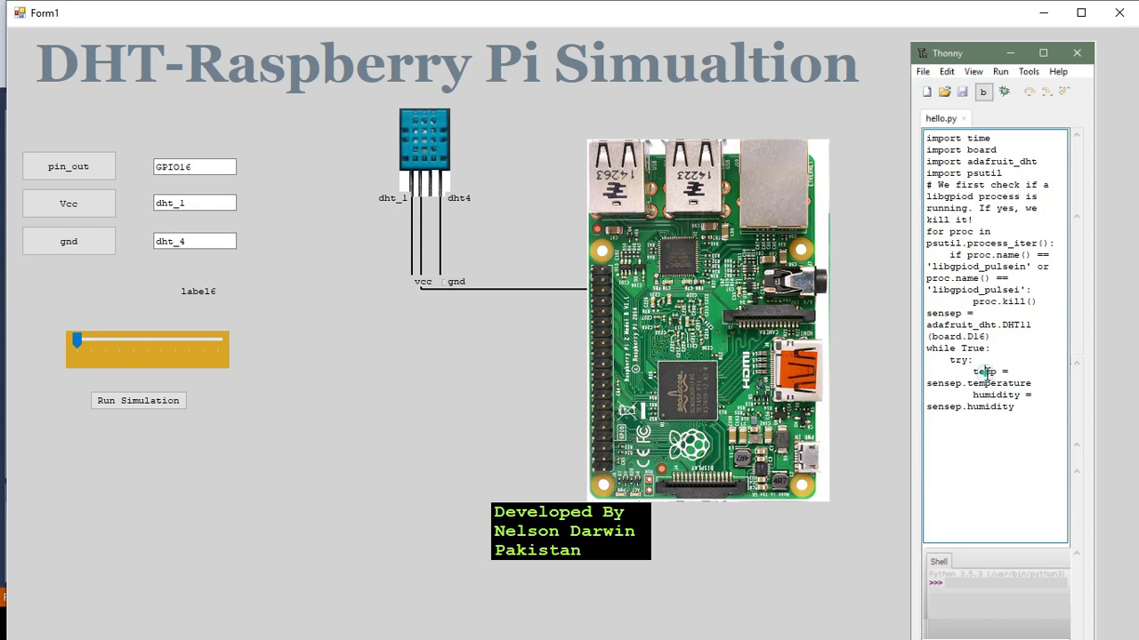
pyautogui.doubleClick(971, 383)
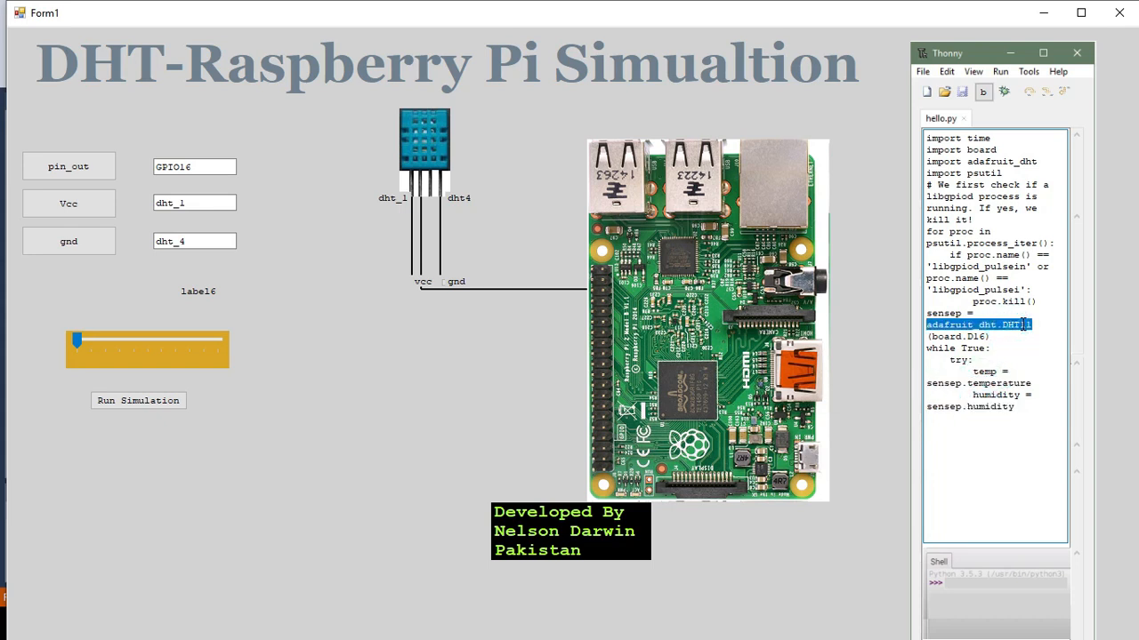
pyautogui.click(1021, 324)
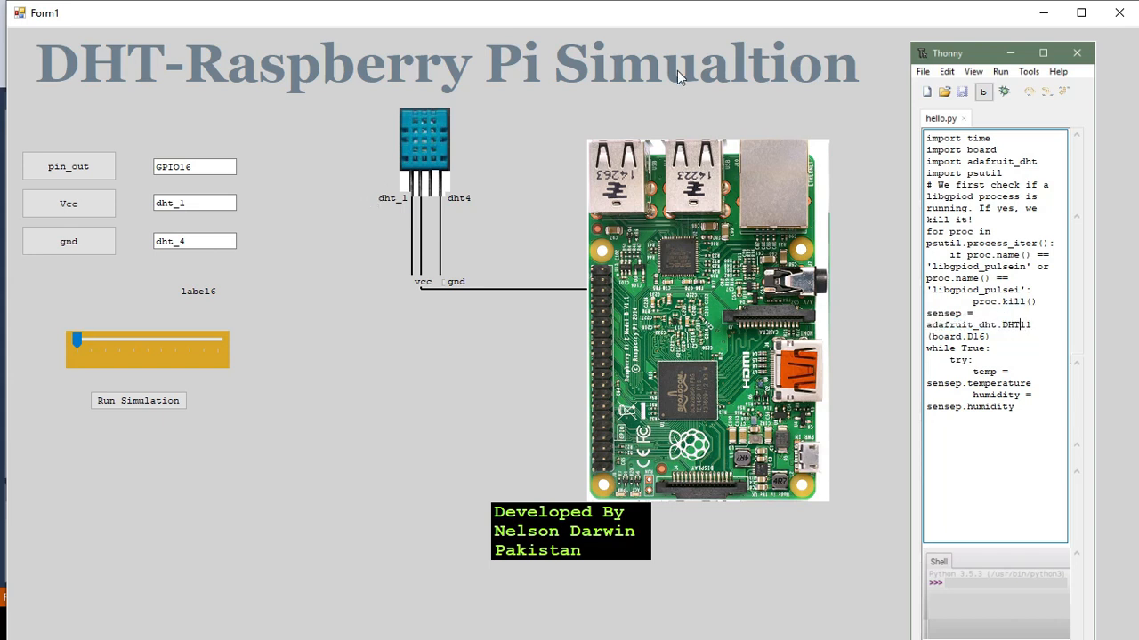
# - Run the edited hello.py script and dismiss the message box that pops up
pyautogui.click(982, 93)
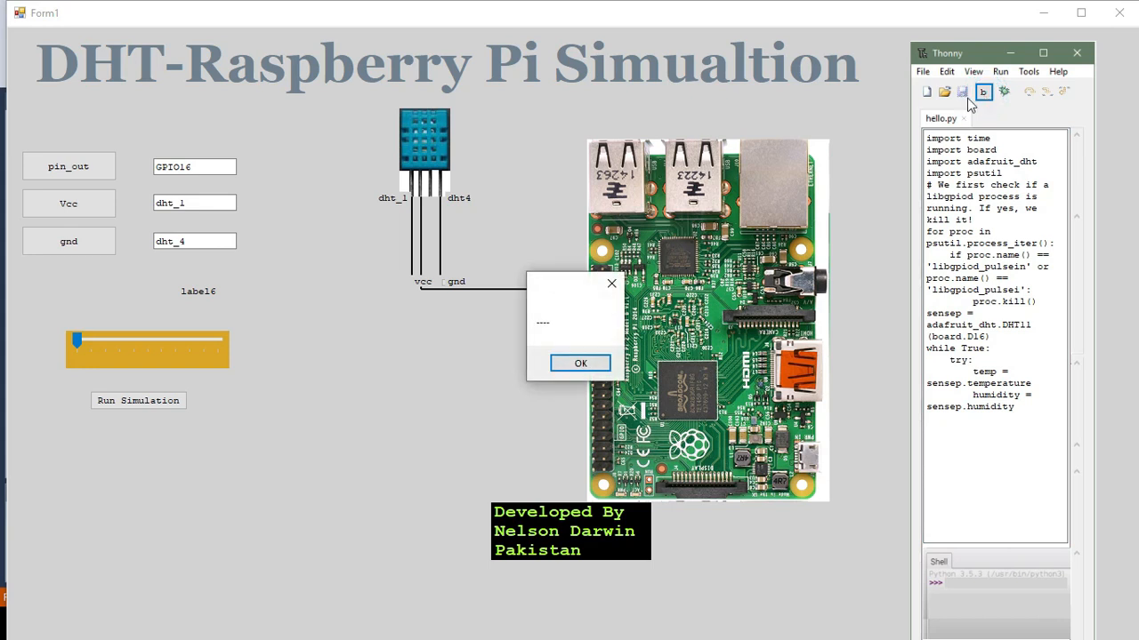
pyautogui.click(580, 362)
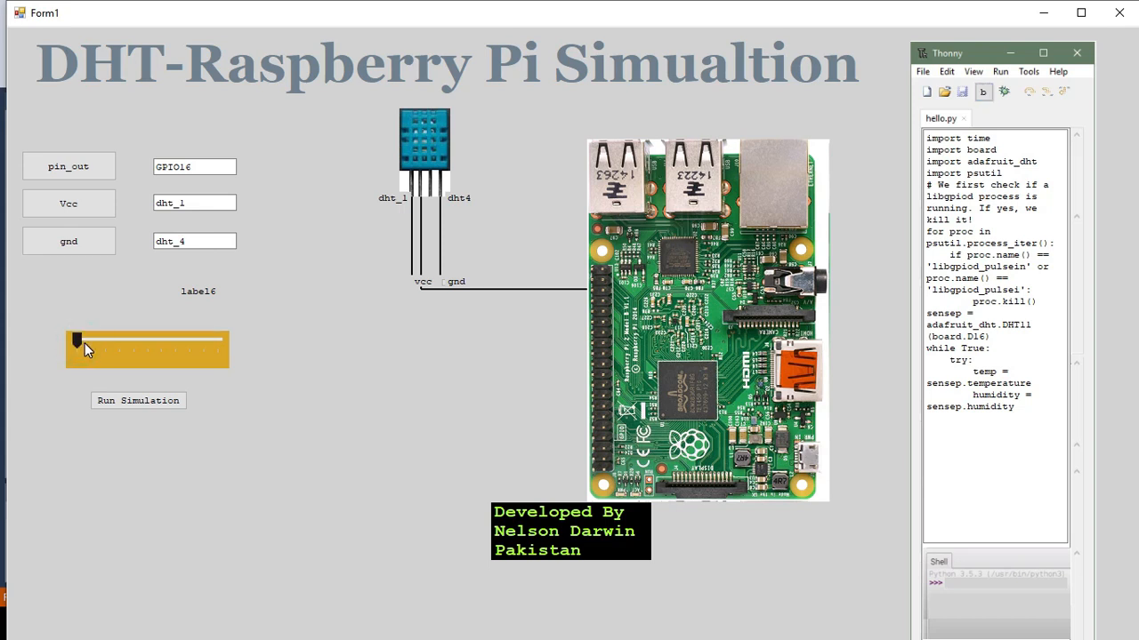
# - Adjust the sensor level slider slightly and run the simulation several times for new readings
pyautogui.moveTo(78, 340); pyautogui.dragTo(93, 340)
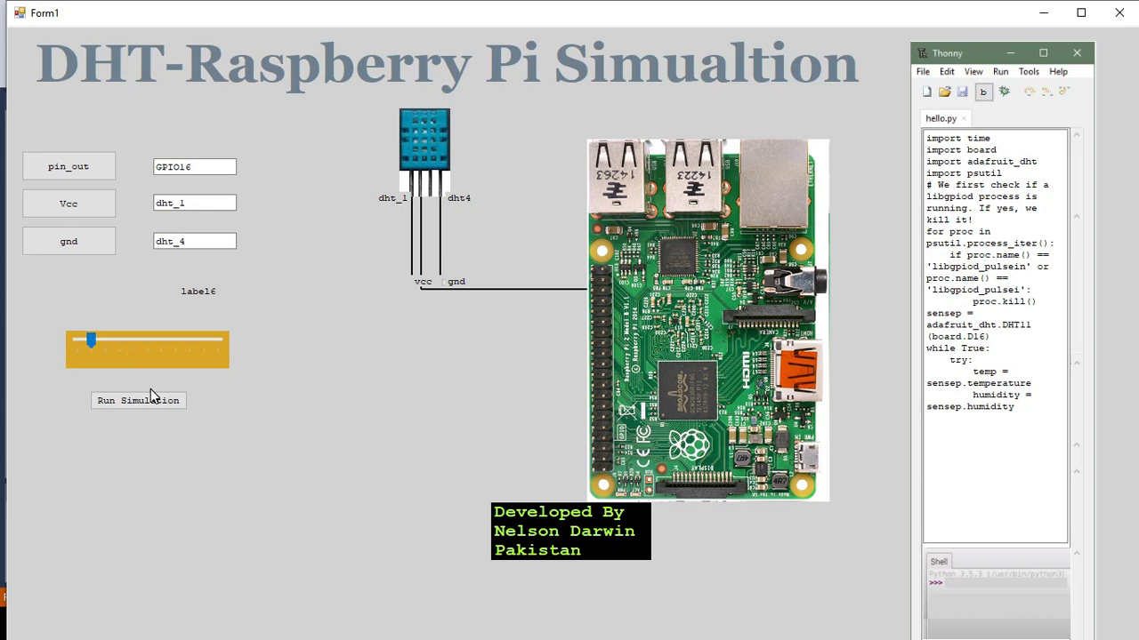
pyautogui.click(139, 400)
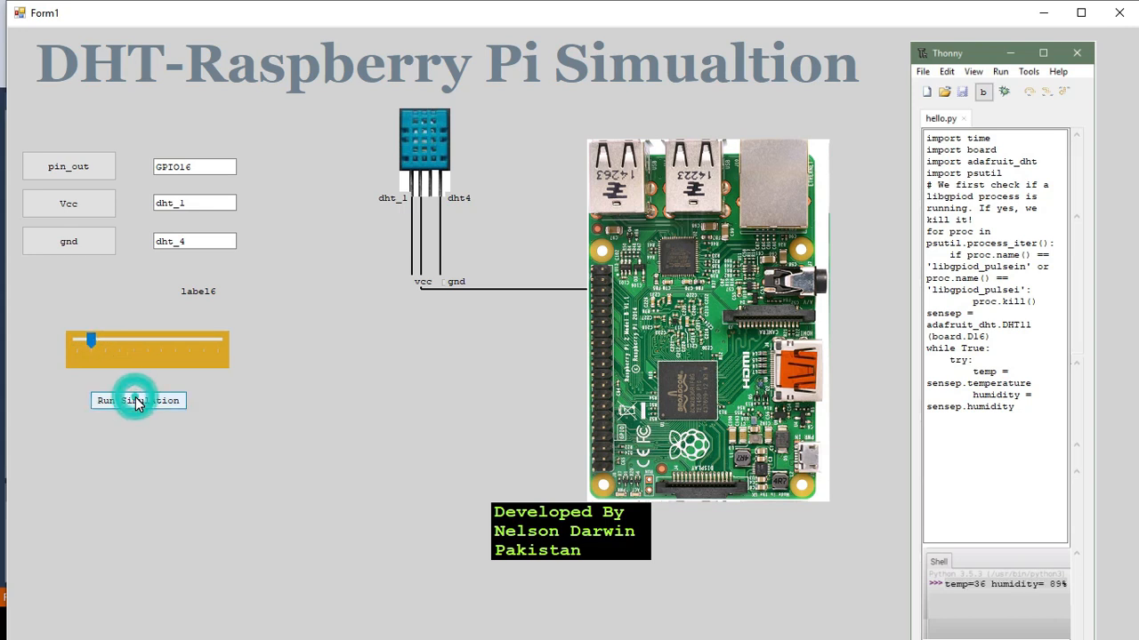
pyautogui.click(139, 400)
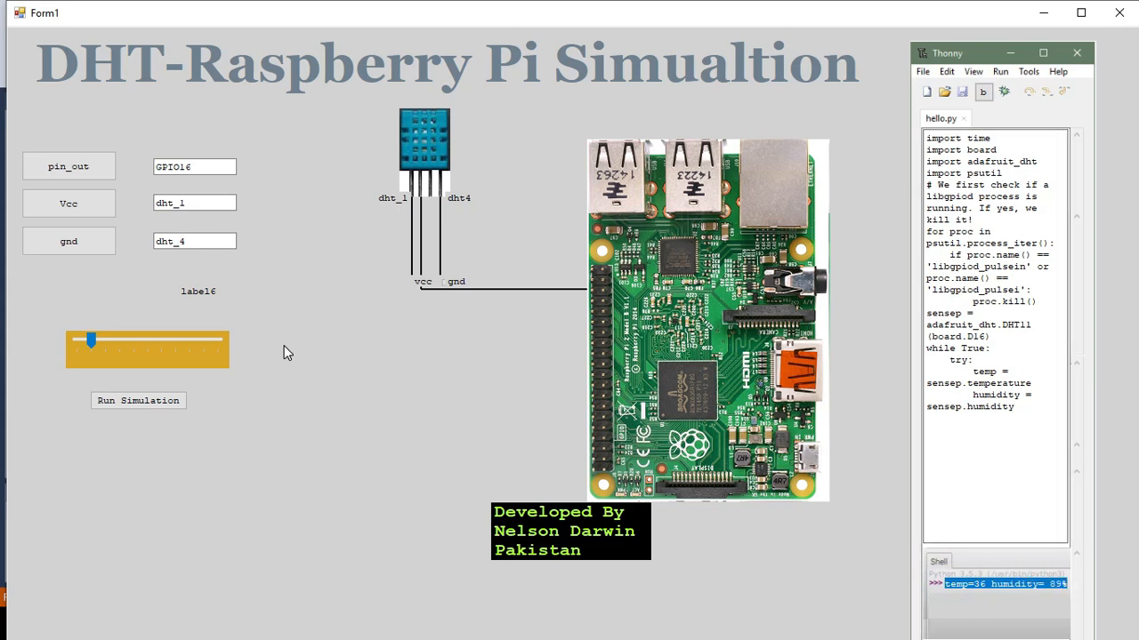
pyautogui.click(139, 401)
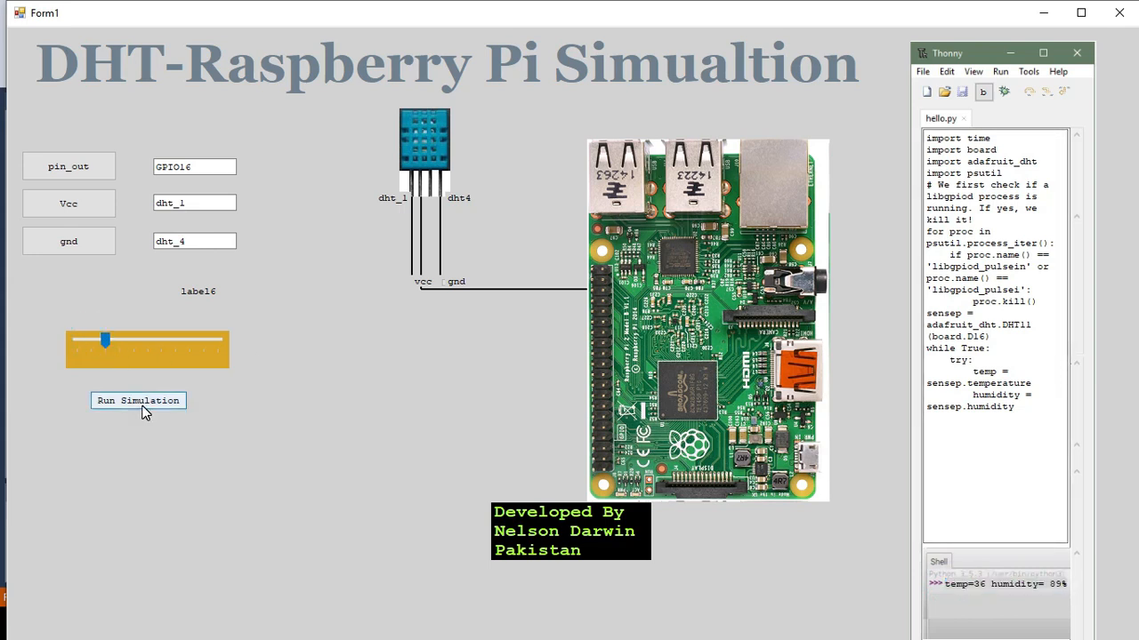
pyautogui.click(139, 400)
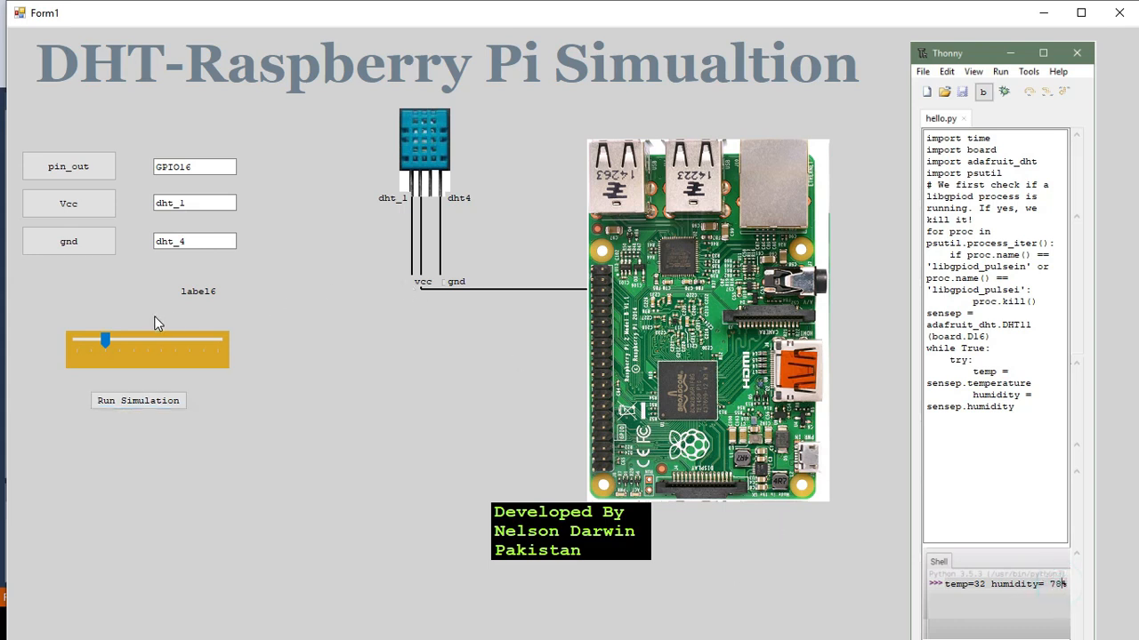
# - Raise the slider much further and run again to print fresh temperature and humidity values
pyautogui.moveTo(107, 338); pyautogui.dragTo(105, 342)
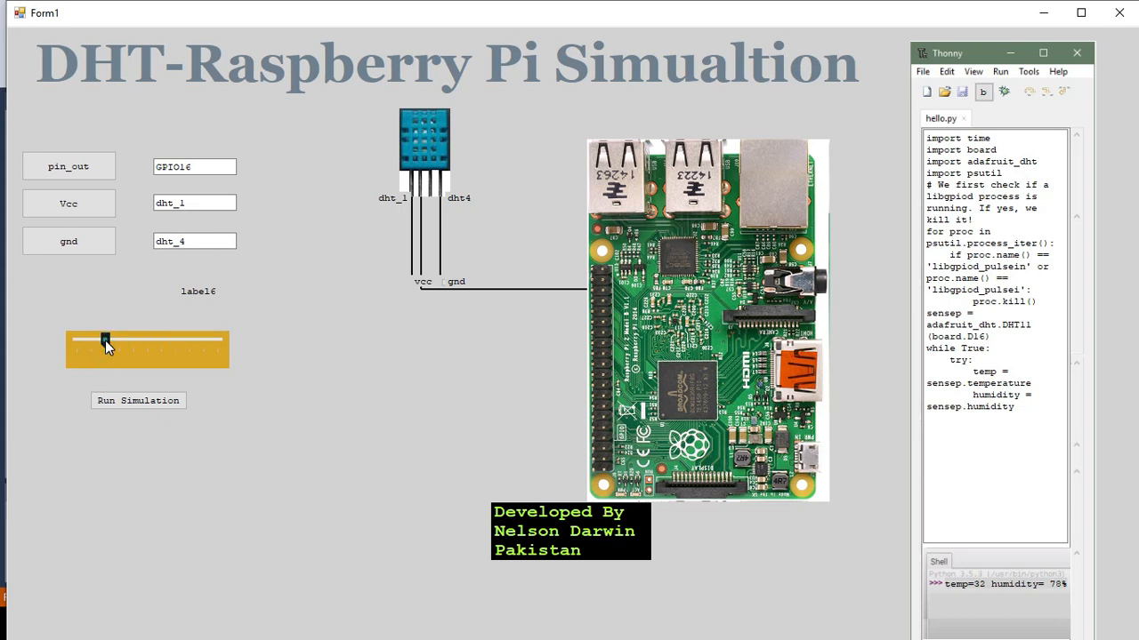
pyautogui.moveTo(105, 338); pyautogui.dragTo(203, 340)
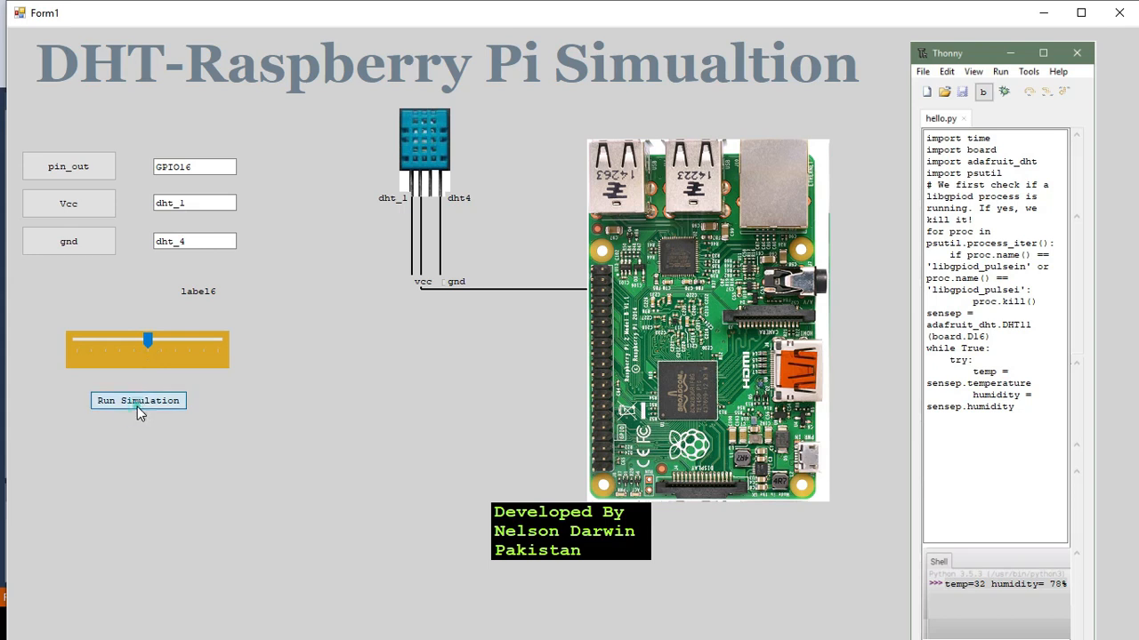
pyautogui.click(139, 400)
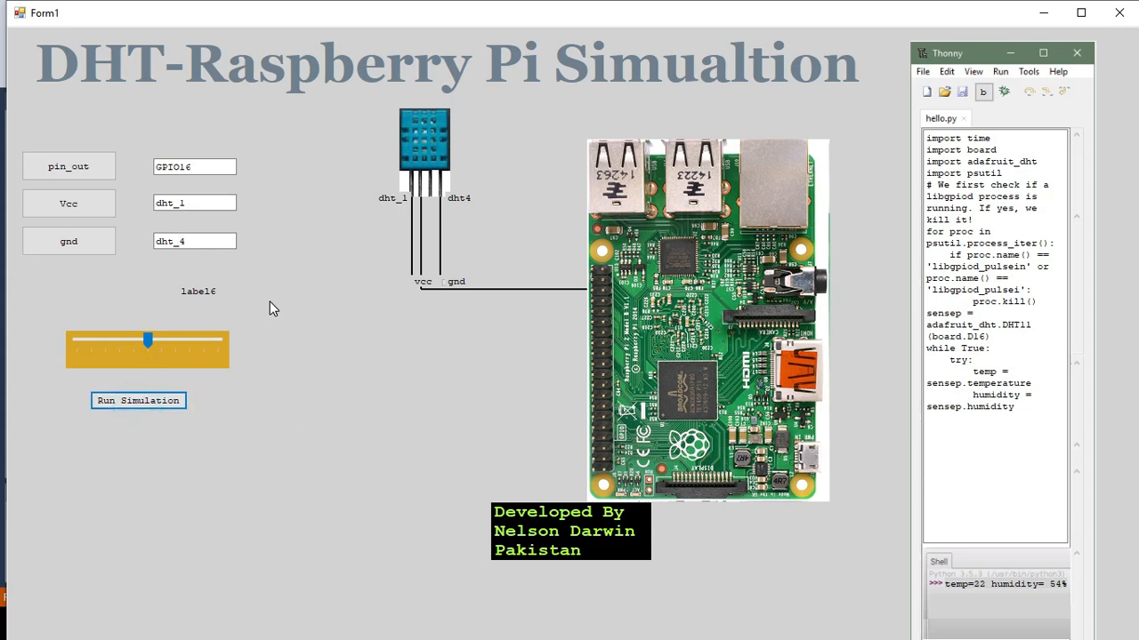
pyautogui.moveTo(430, 134)
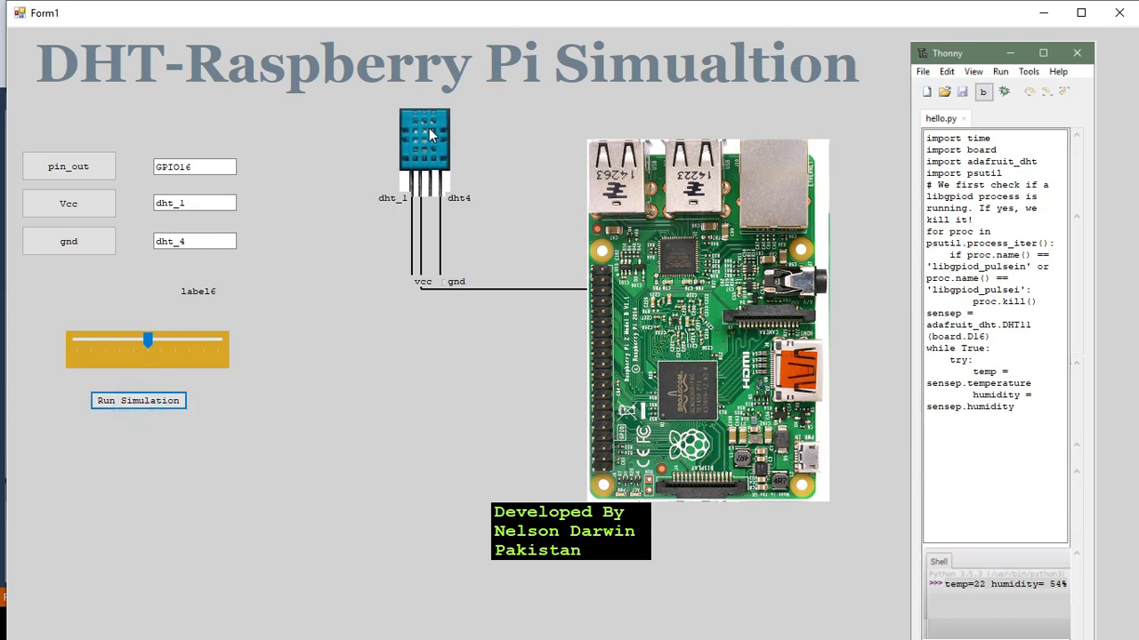
pyautogui.moveTo(498, 153)
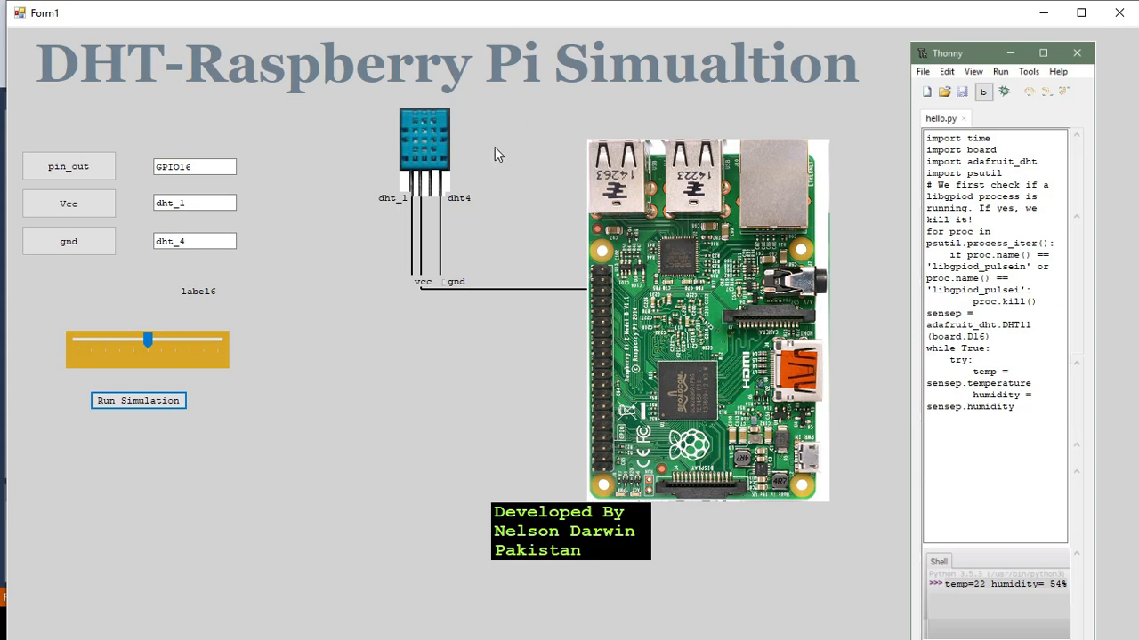